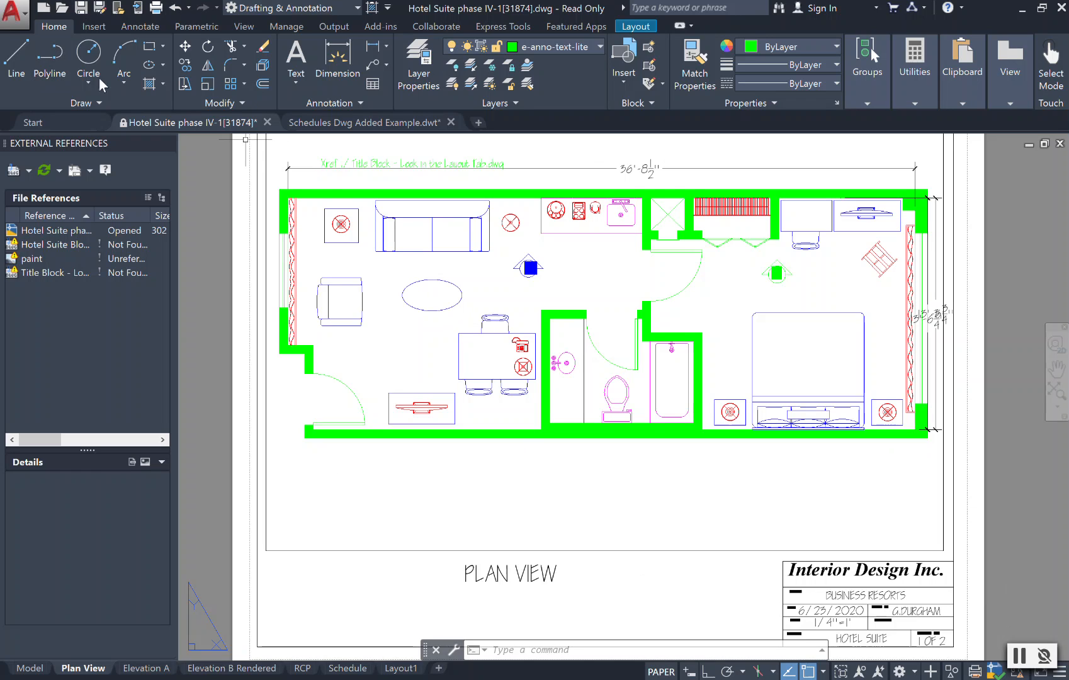
Step: Choose Export > PDF from the application menu to start exporting the hotel suite drawing
left_click(15, 8)
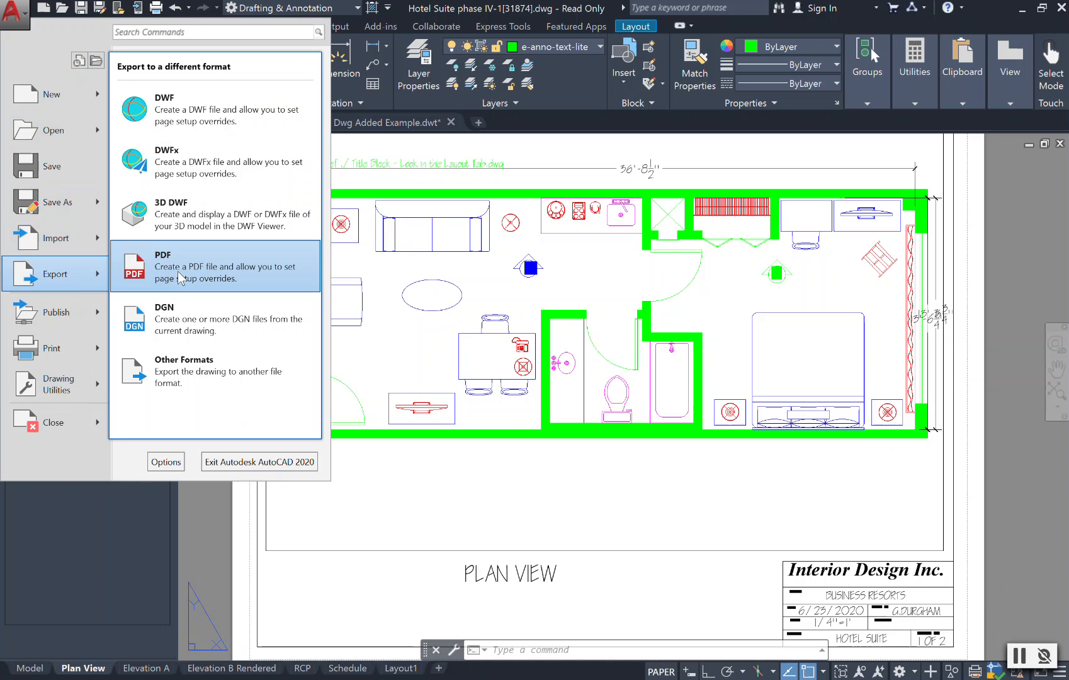
left_click(164, 265)
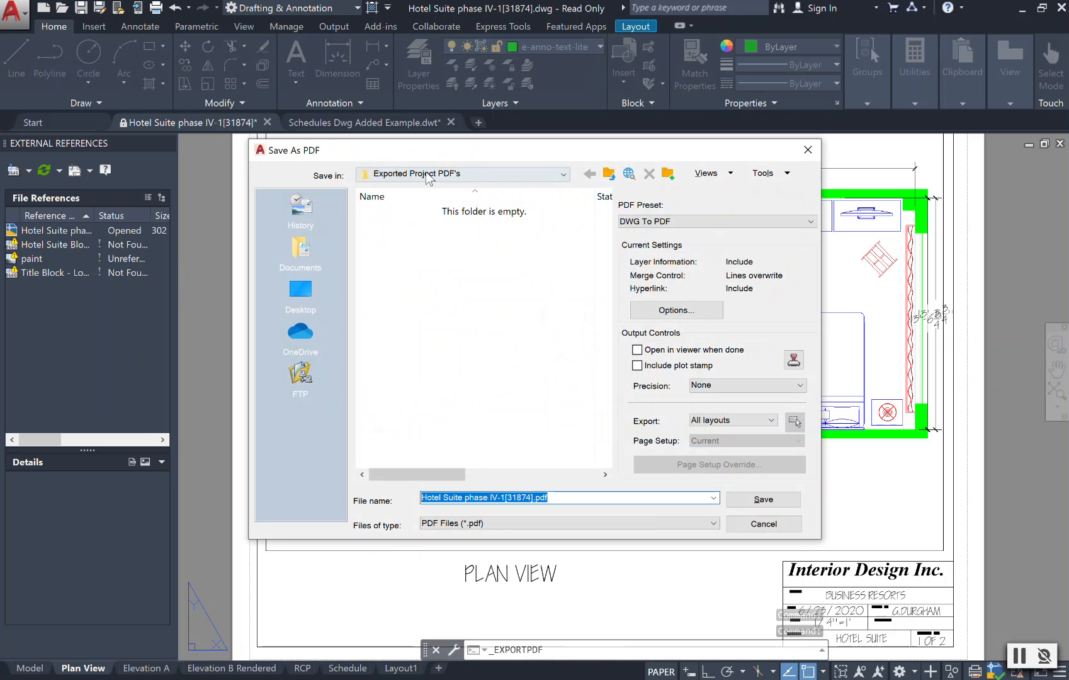
mouse_move(478, 193)
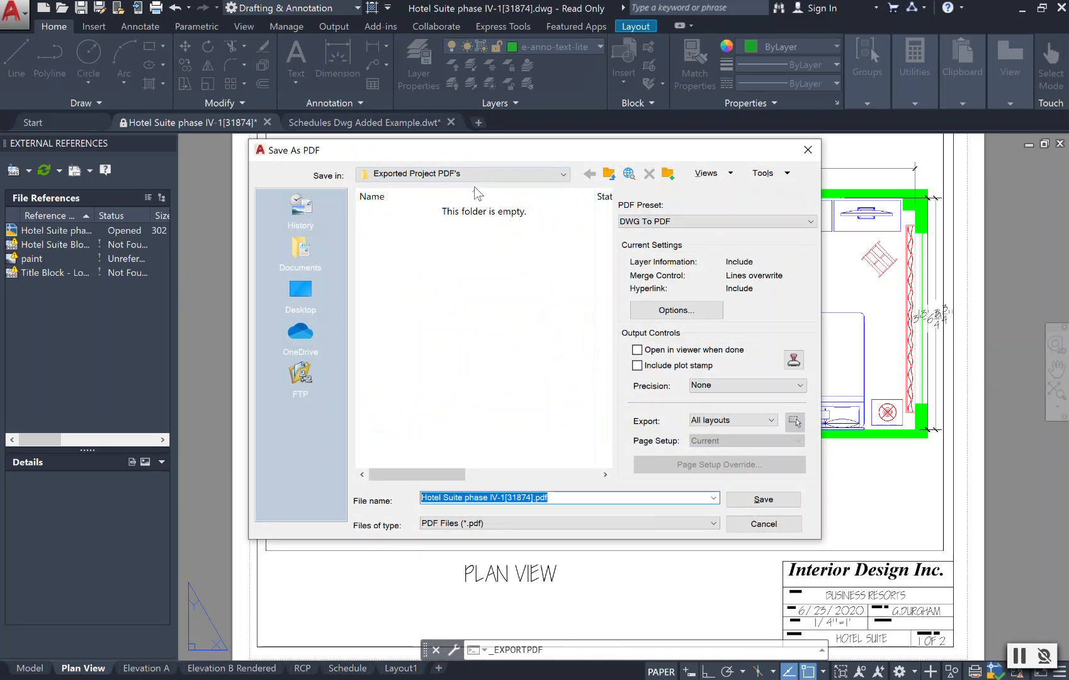
Step: Replace the PDF file name with 'Hotel Suite phase IV-Plan View'
left_click(589, 498)
type("Pl")
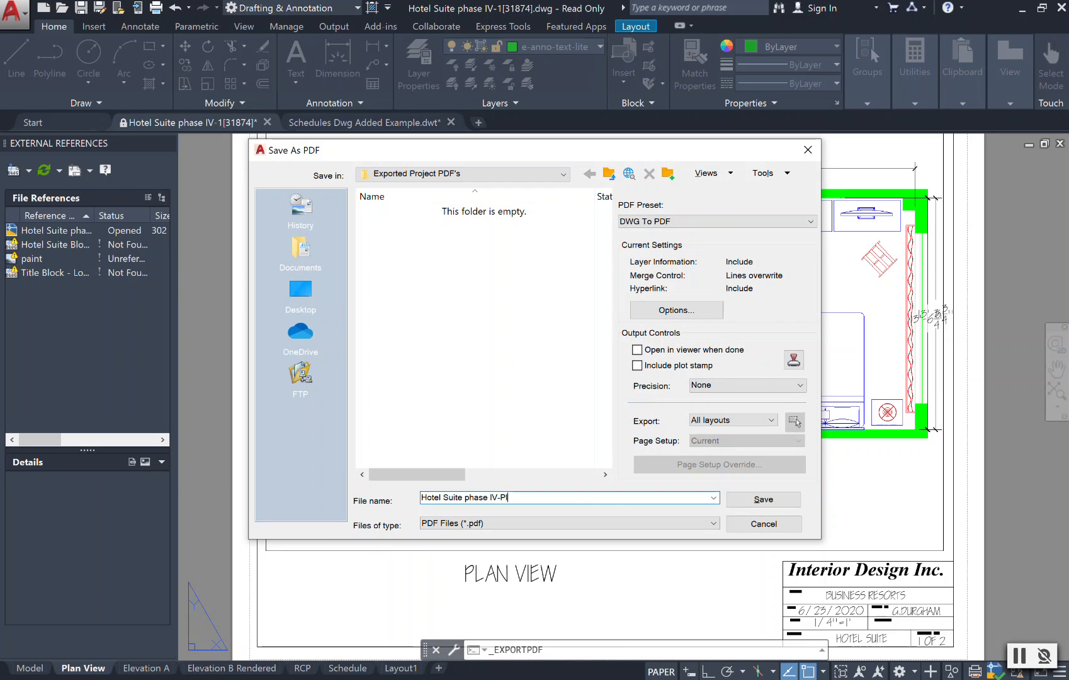
type("an V")
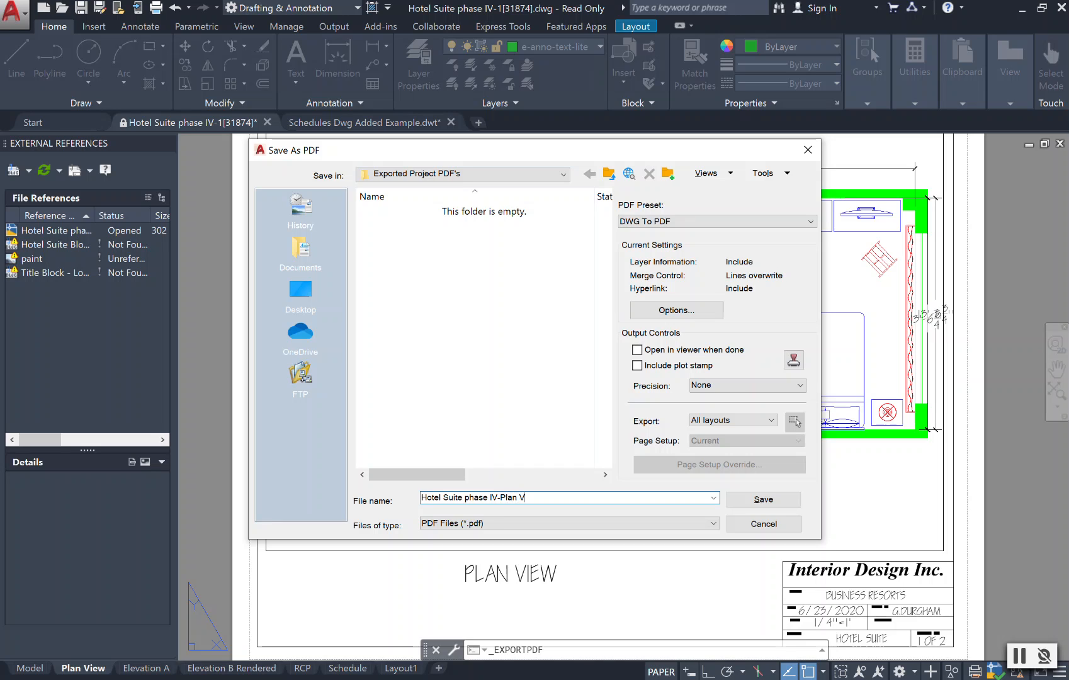
type("iew")
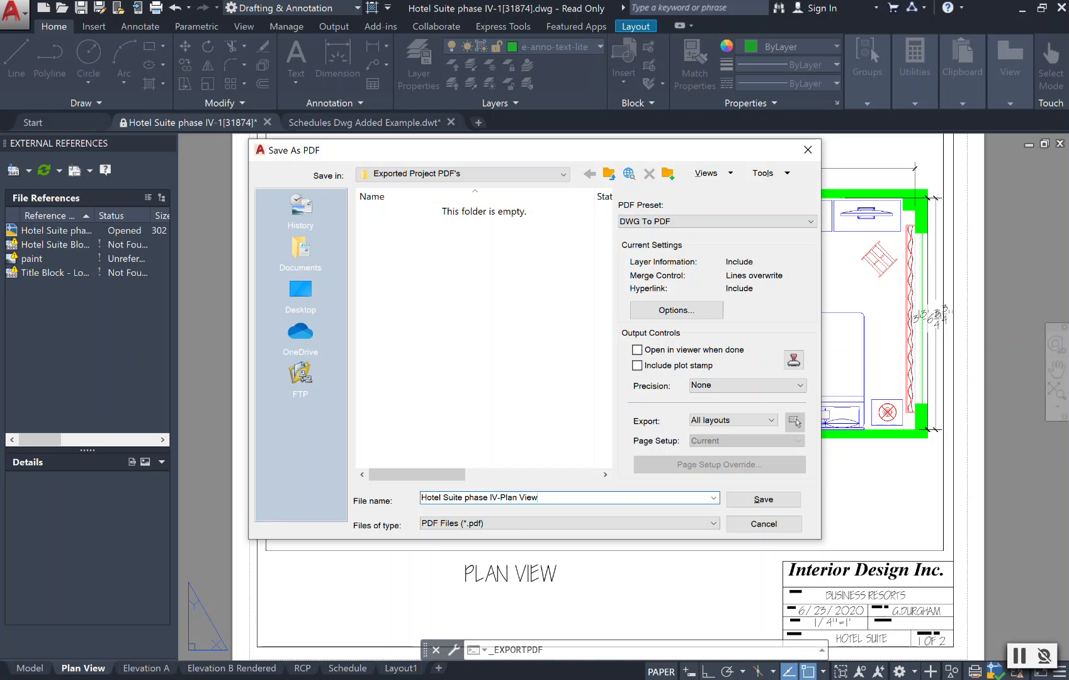
mouse_move(541, 386)
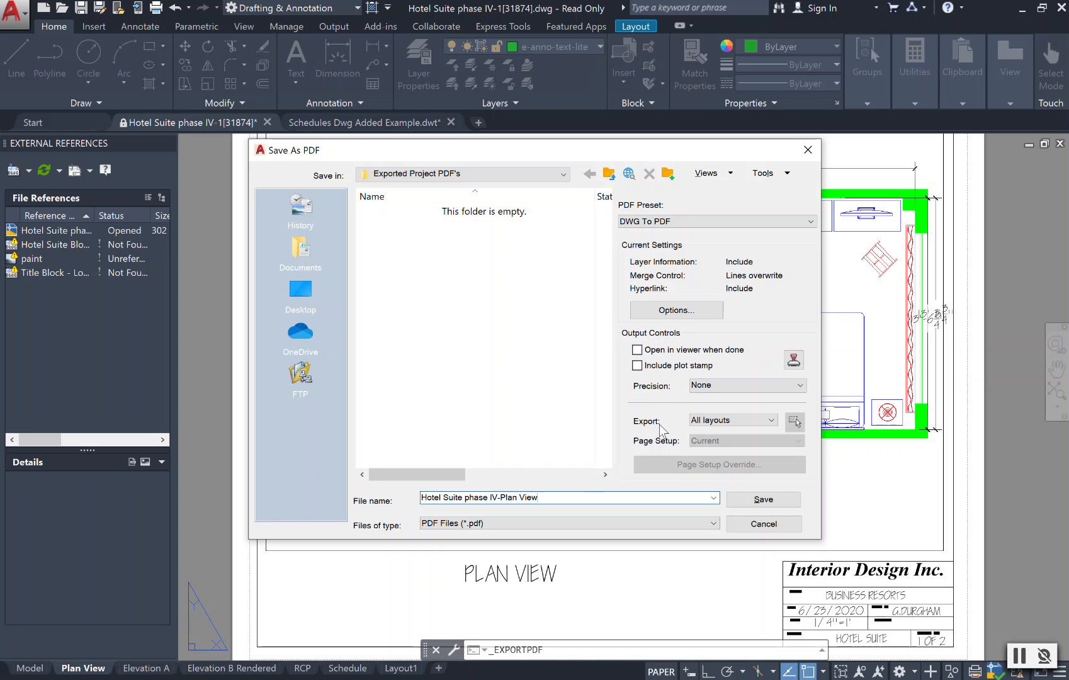
Step: Set the export to the current layout only, keeping the Current page setup
left_click(733, 419)
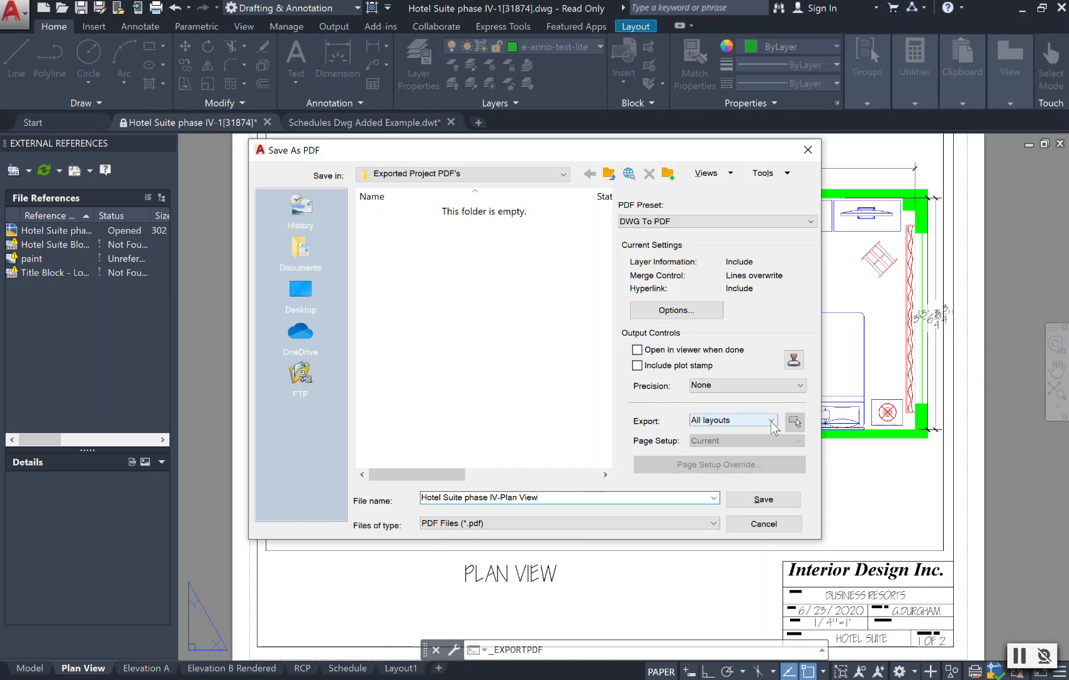
left_click(732, 419)
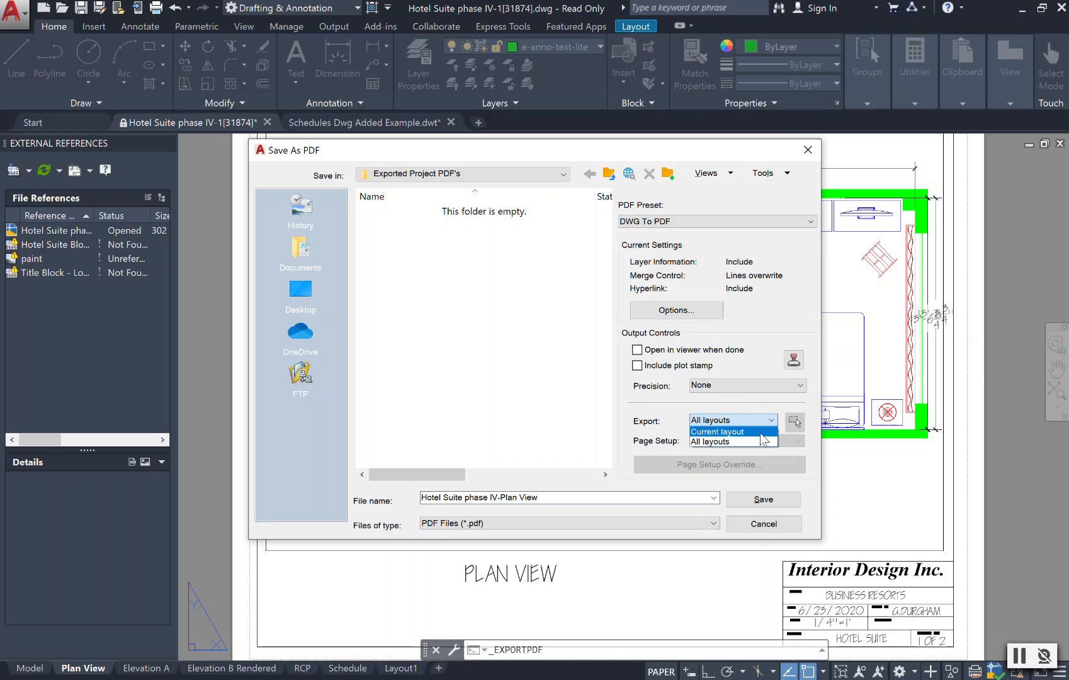
left_click(717, 432)
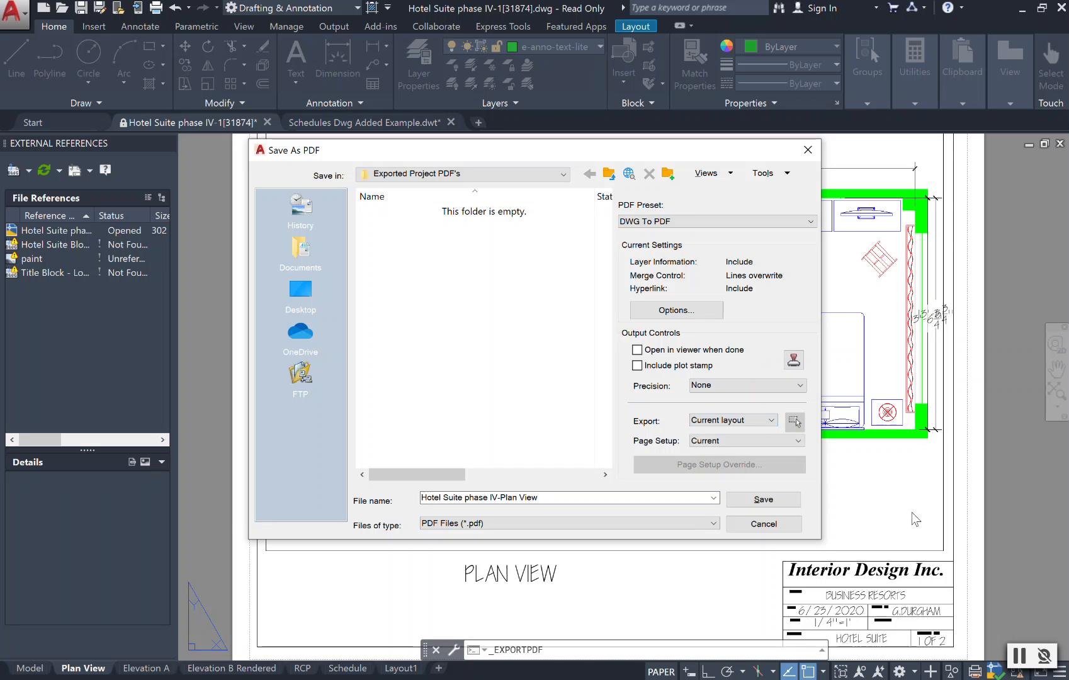
left_click(801, 440)
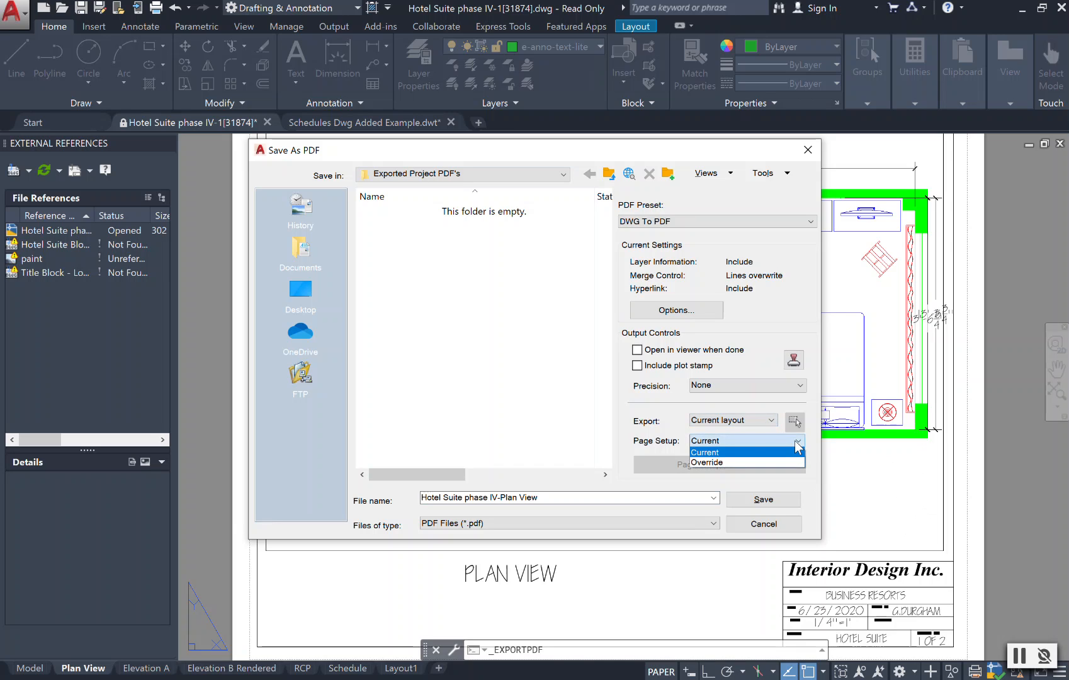
left_click(707, 440)
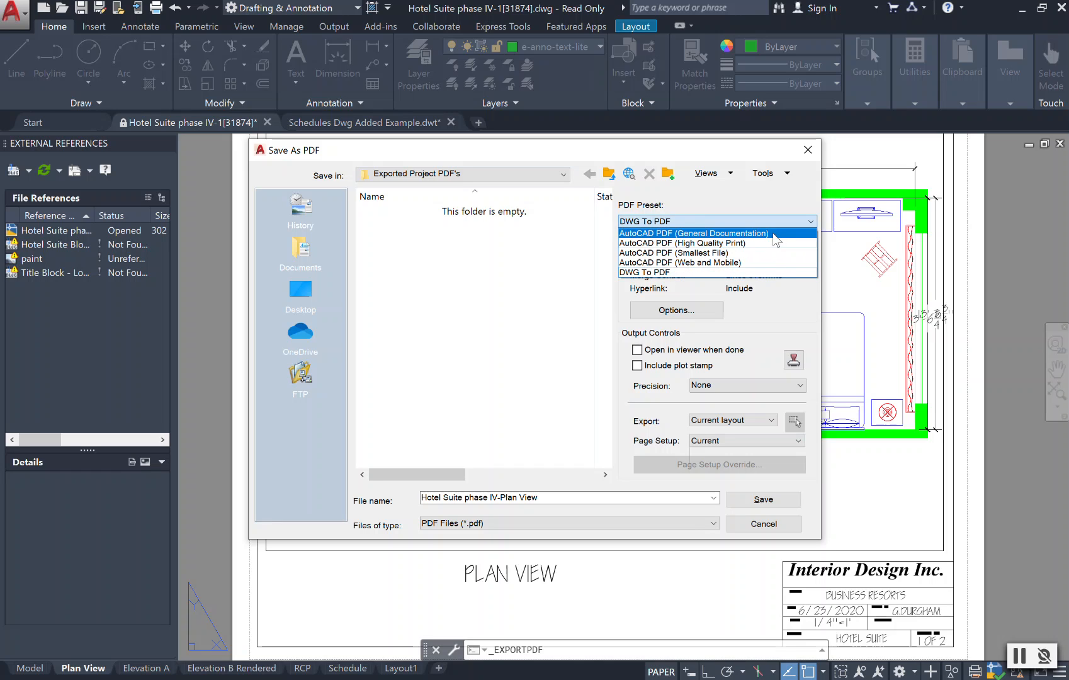
mouse_move(682, 243)
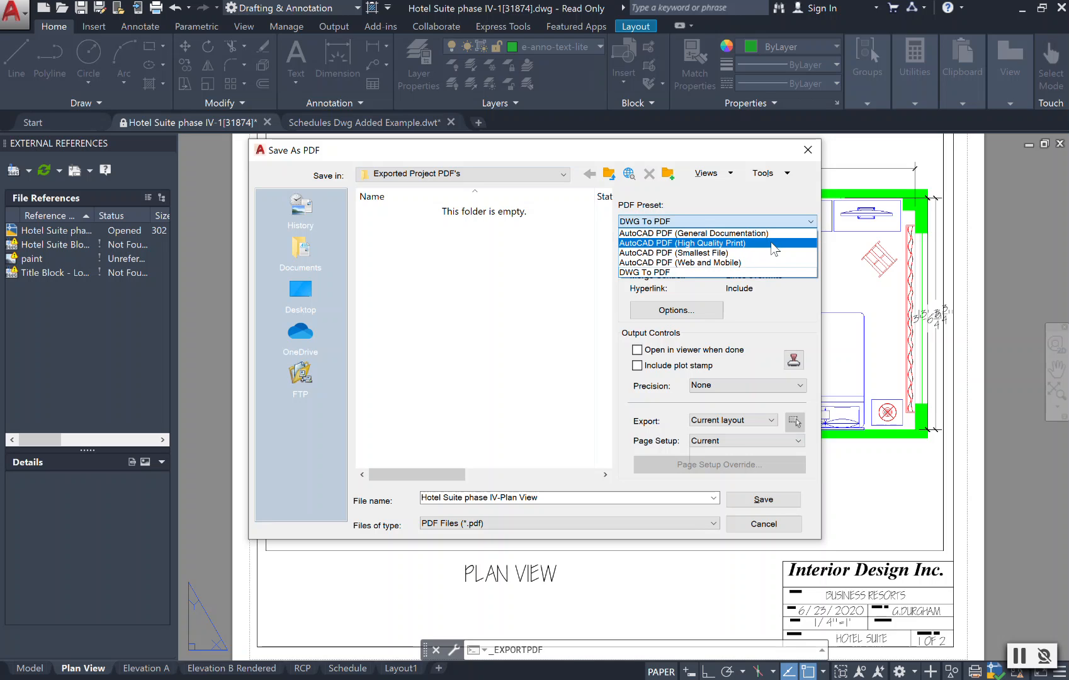
Step: Try the High Quality Print preset, then switch back to DWG To PDF
left_click(682, 243)
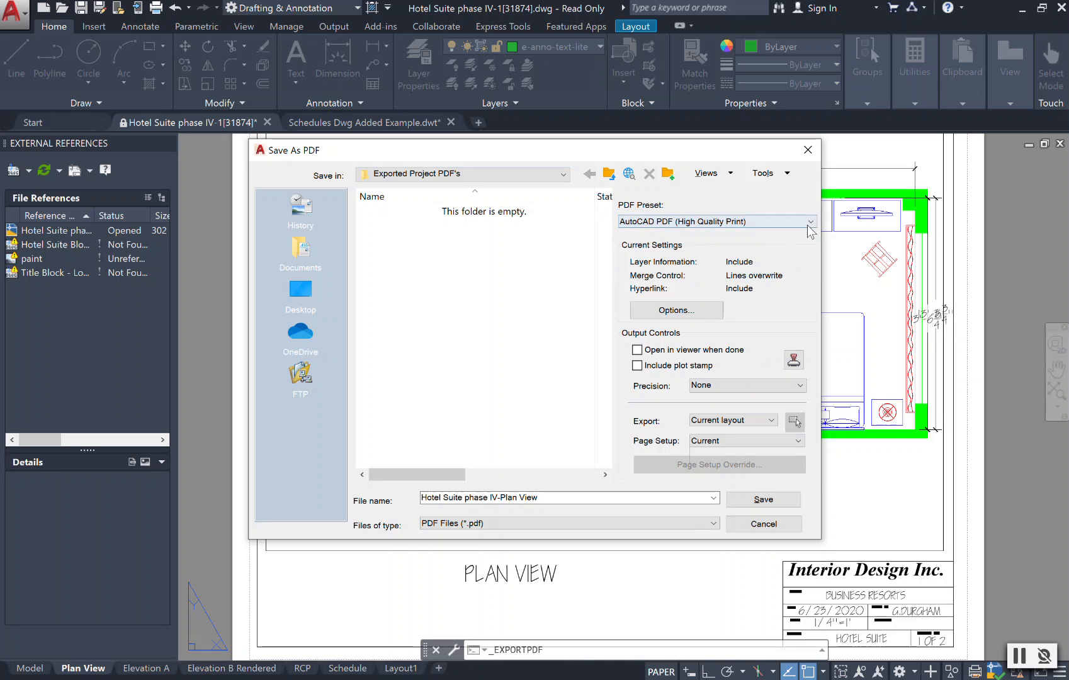
left_click(808, 221)
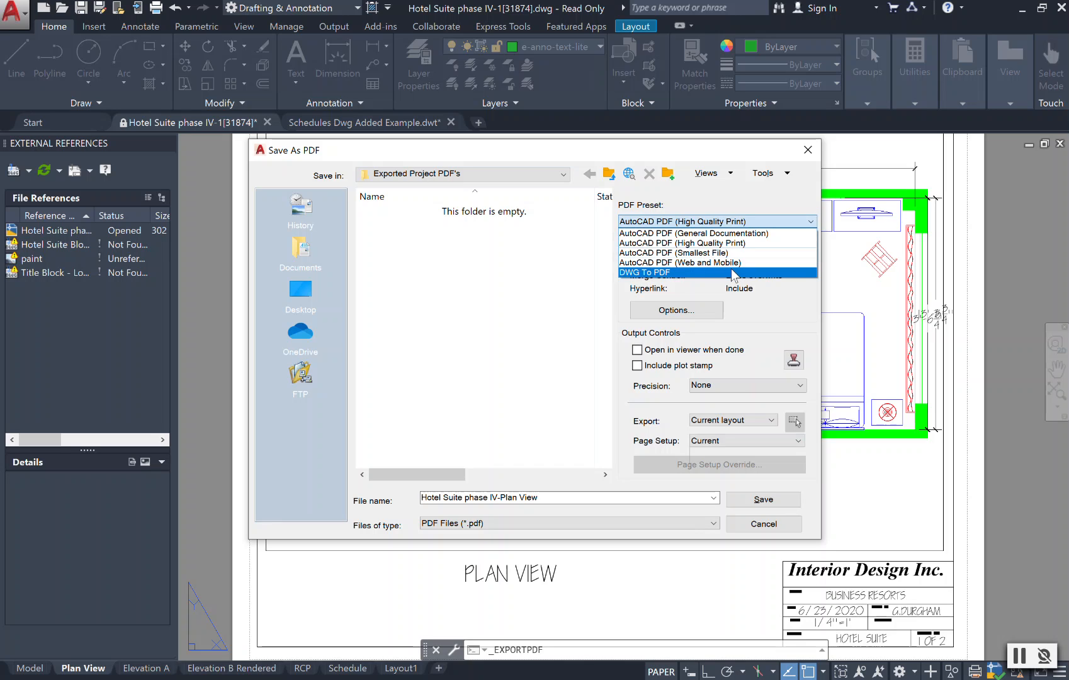
left_click(644, 272)
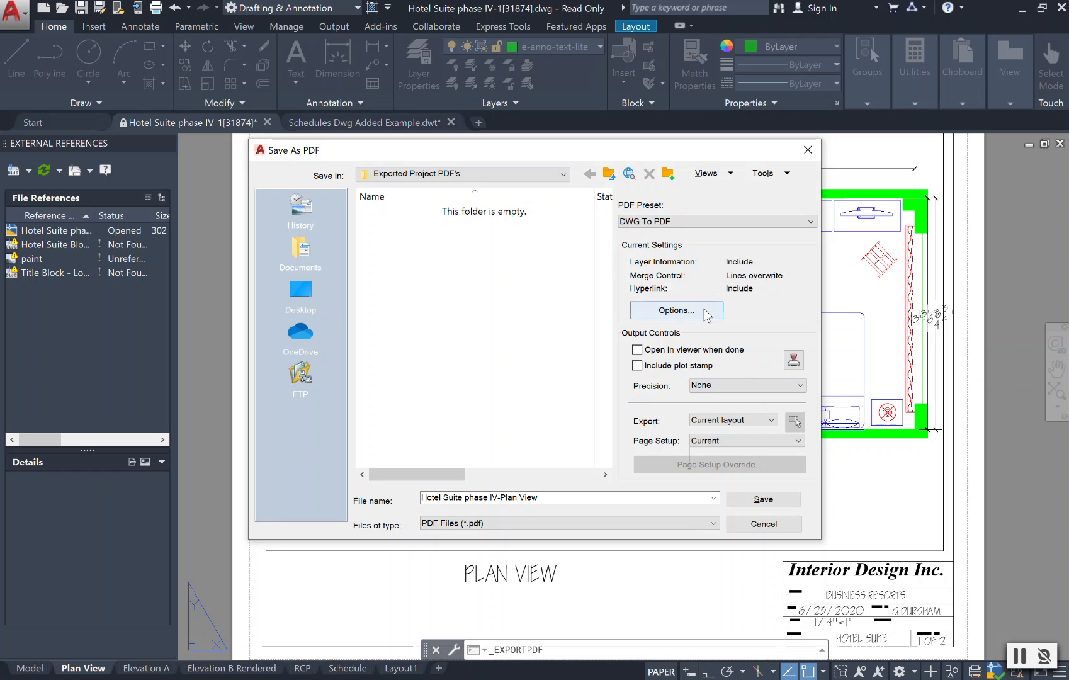
Step: Set Vector quality to 1200 dpi in the Export to PDF Options and confirm
left_click(675, 311)
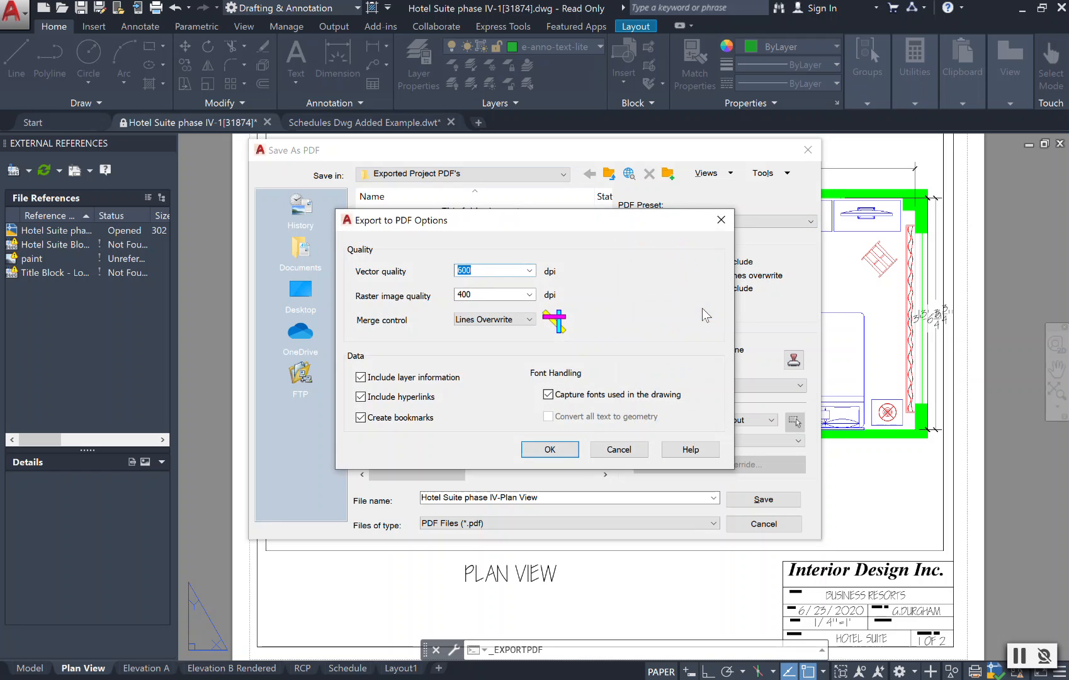
mouse_move(551, 325)
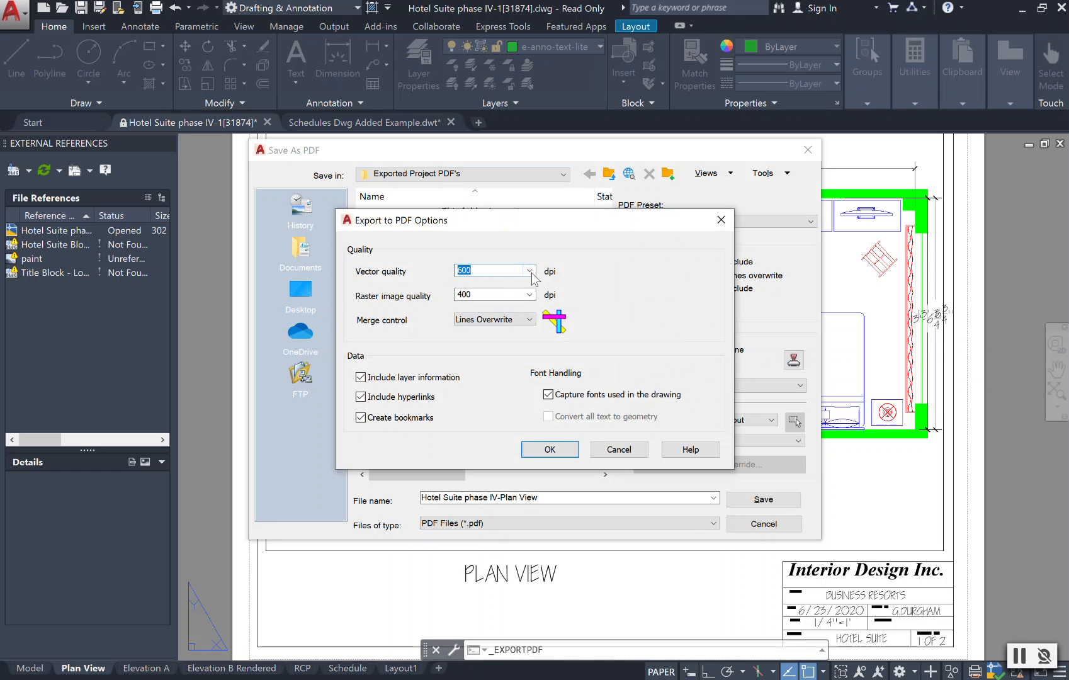
left_click(529, 271)
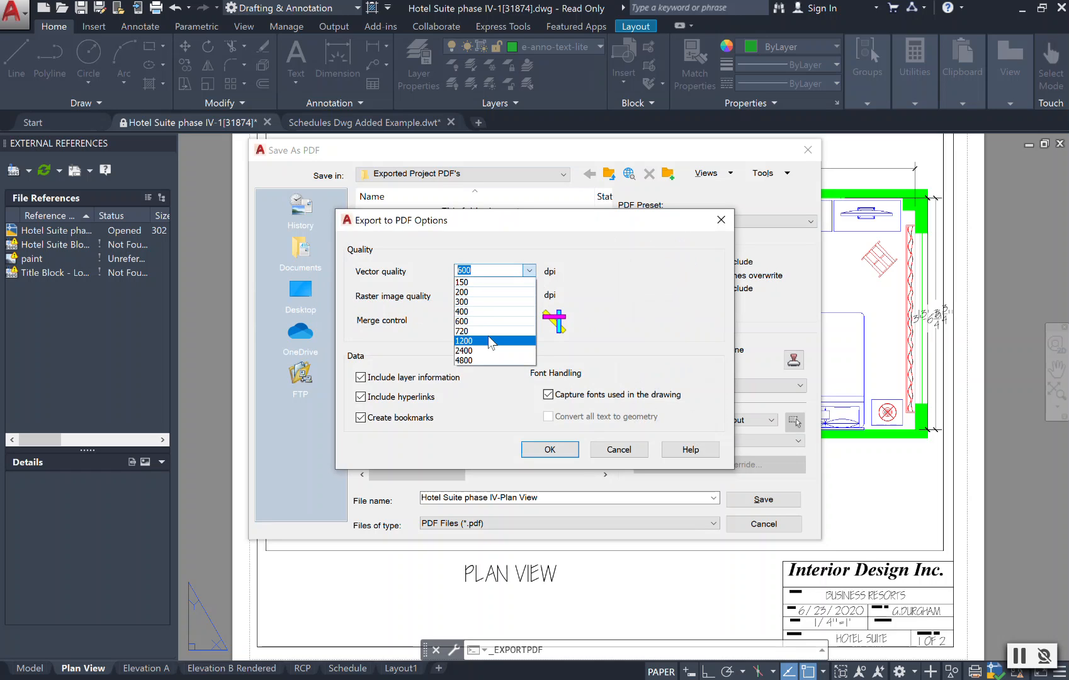
left_click(464, 341)
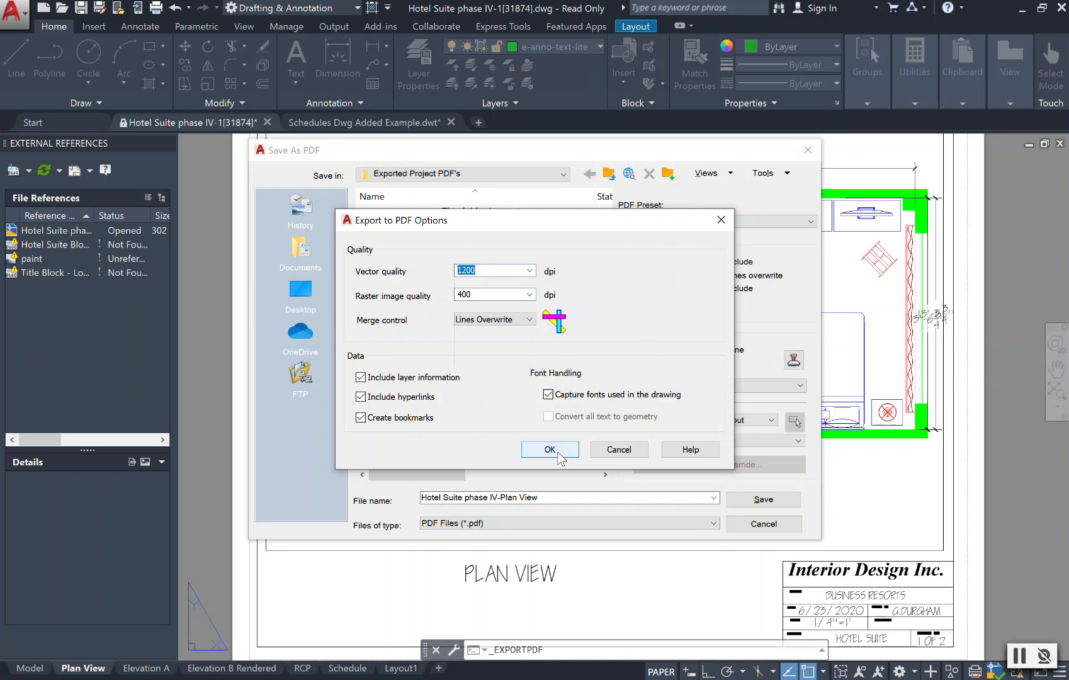
left_click(550, 449)
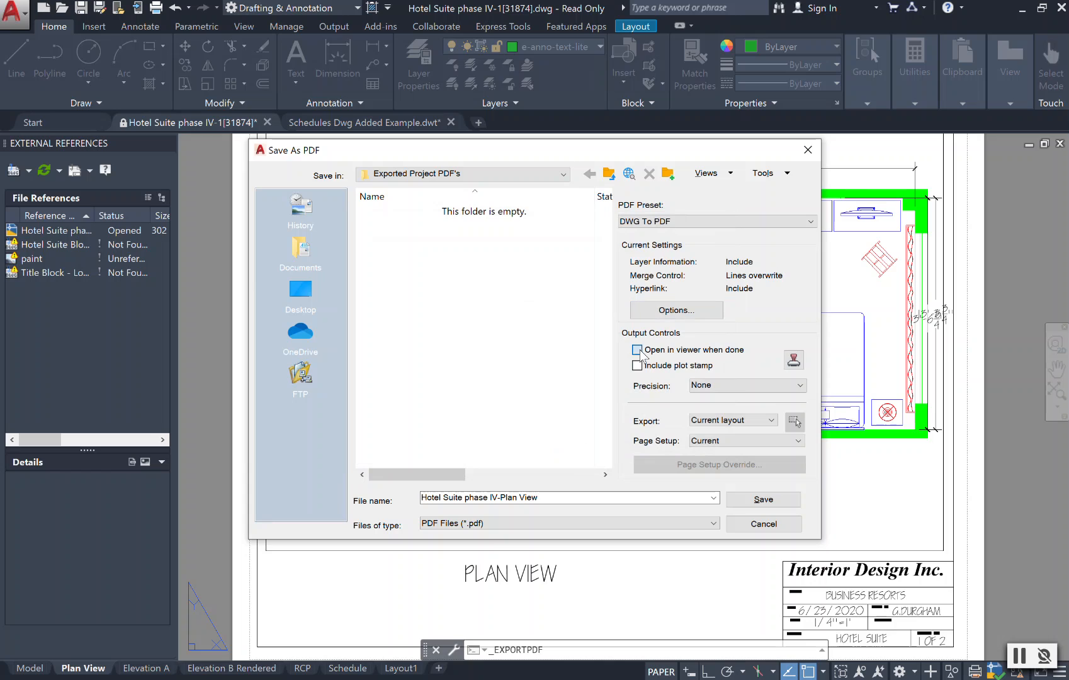
Step: Enable 'Open in viewer when done' and bring up the Plot Stamp settings
left_click(637, 350)
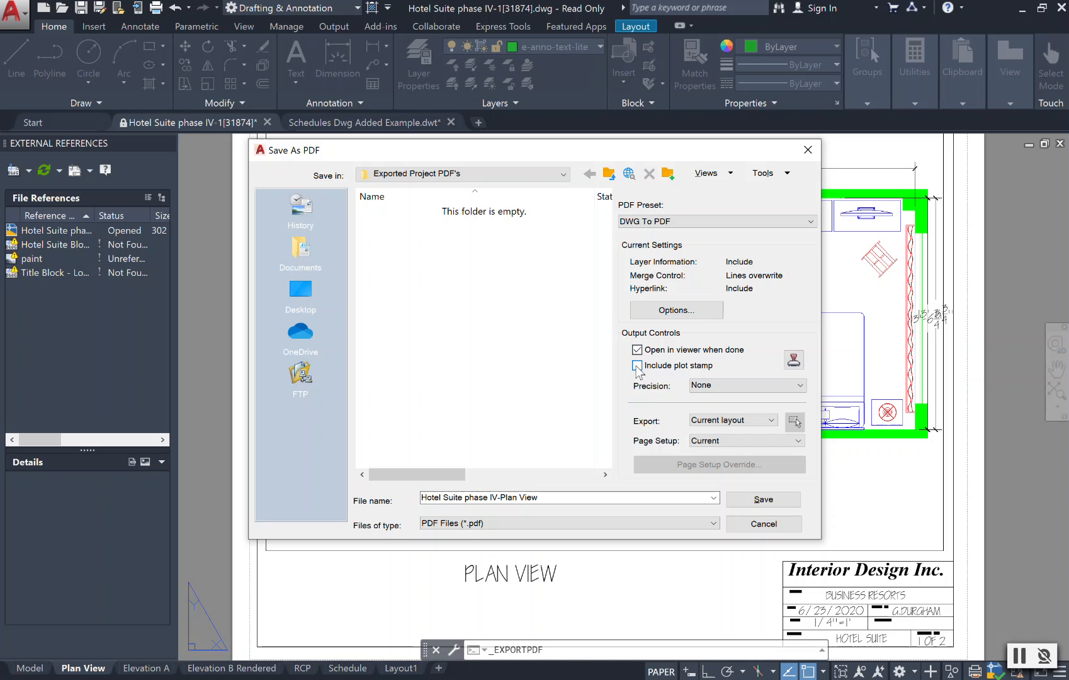
left_click(636, 366)
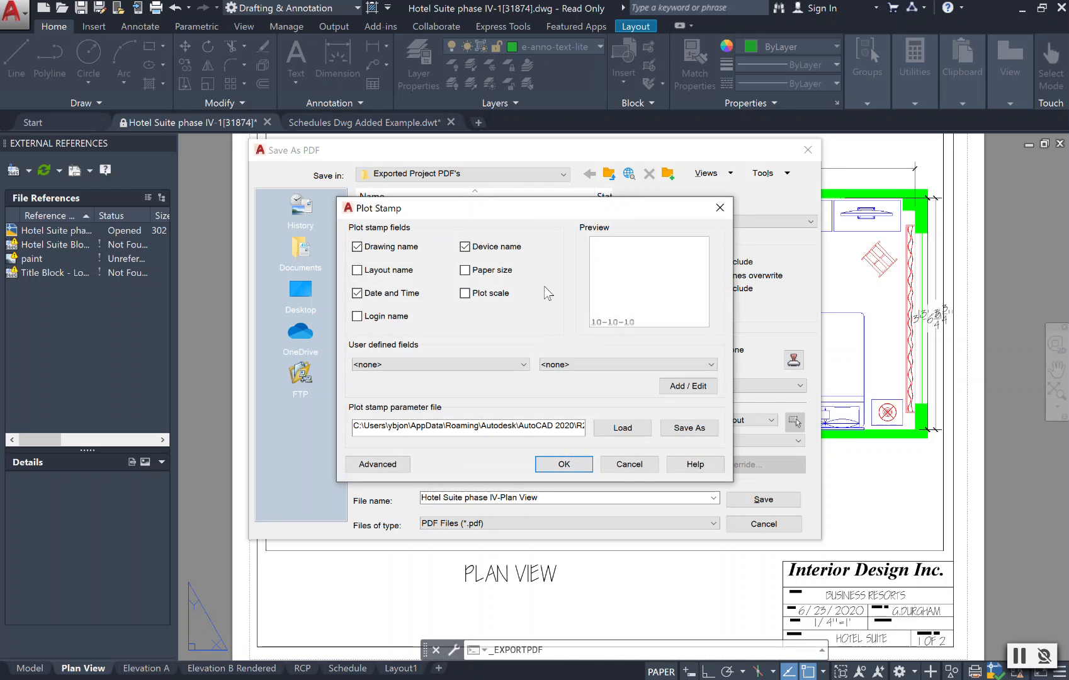
mouse_move(798, 371)
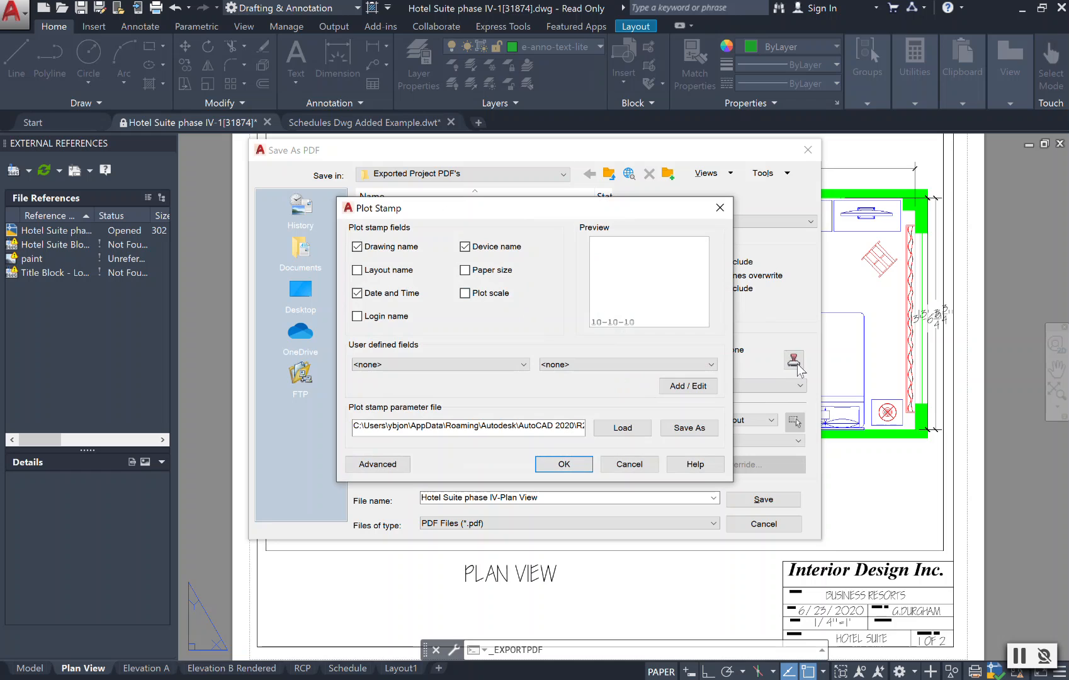
mouse_move(609, 294)
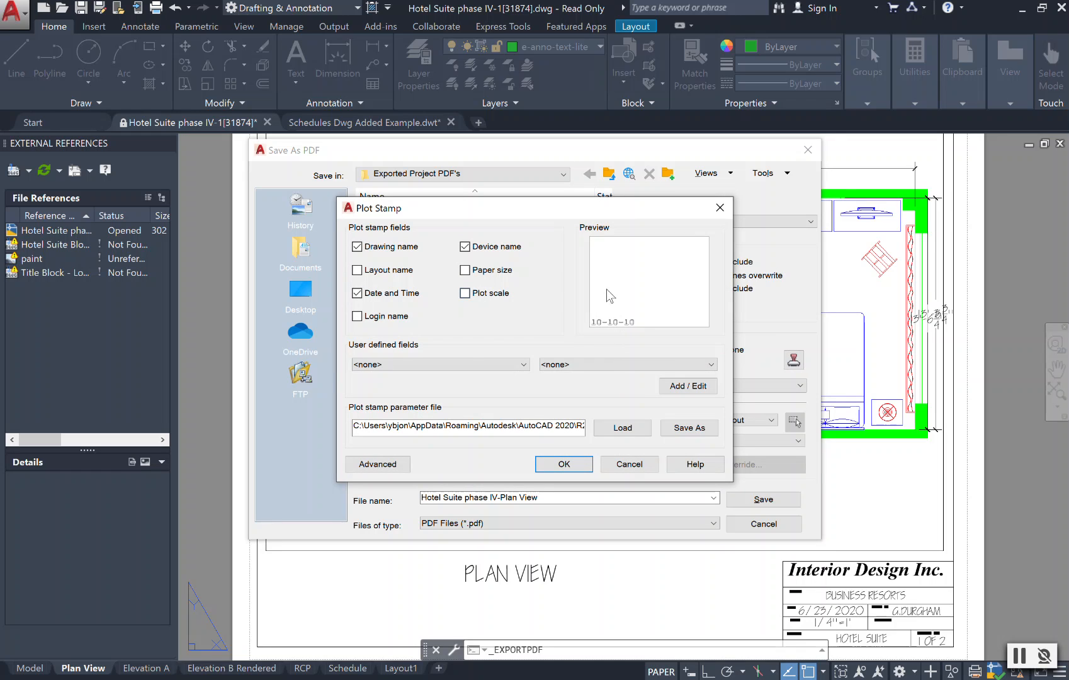
mouse_move(634, 344)
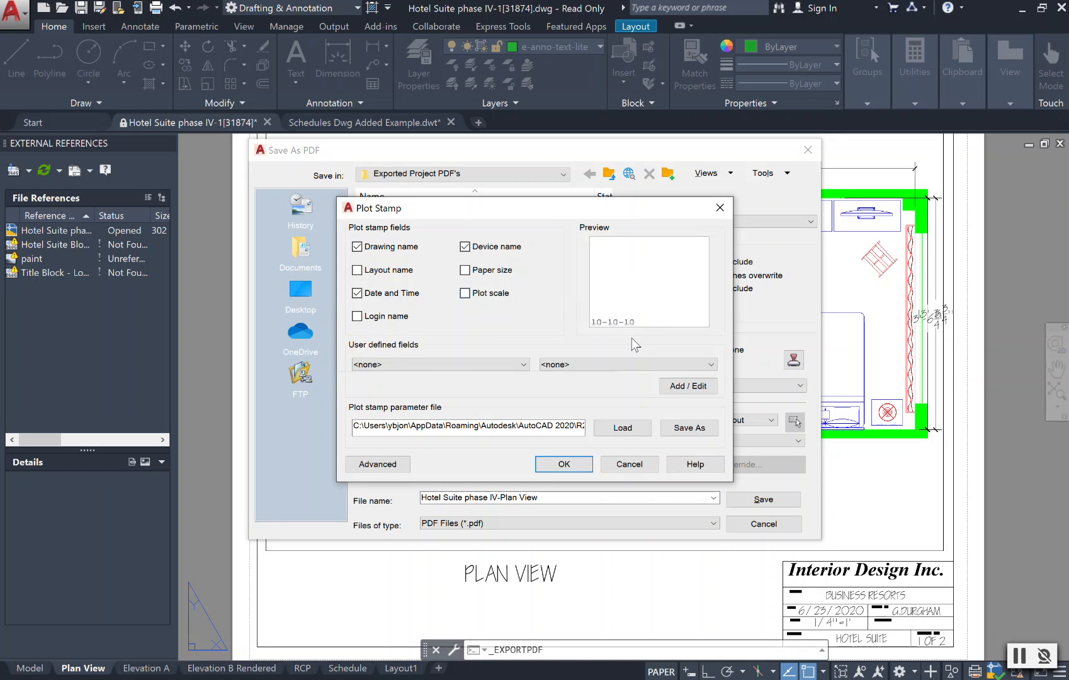
Step: Toggle Layout name off, close Plot Stamp, and save the Plan View PDF without a stamp
left_click(356, 270)
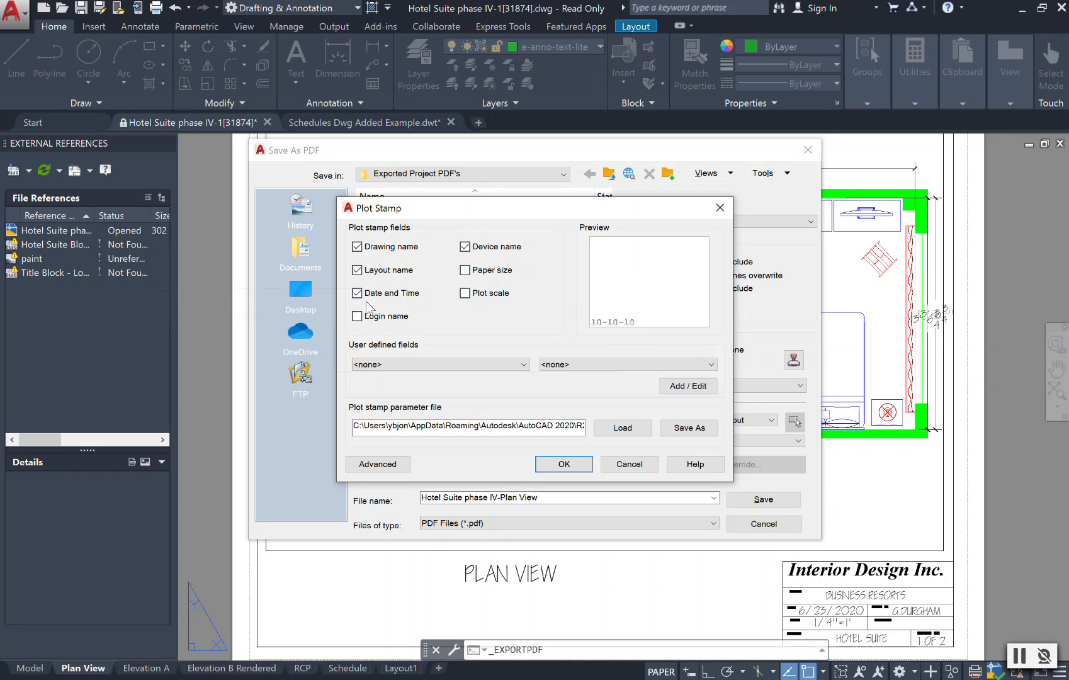
mouse_move(483, 344)
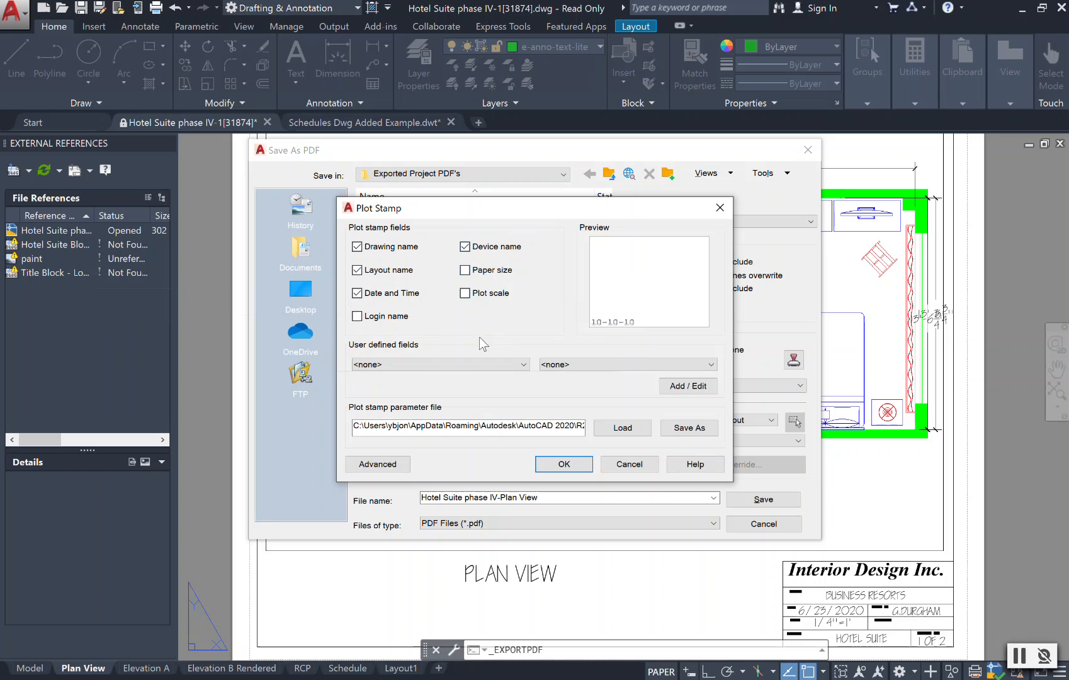
mouse_move(476, 283)
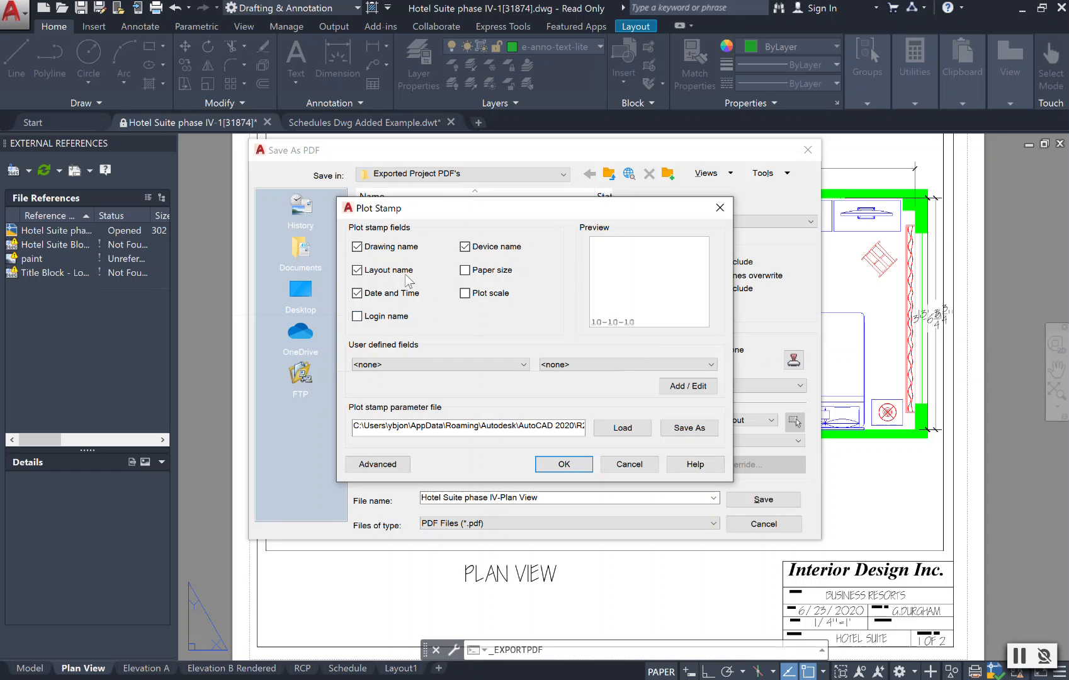
left_click(357, 270)
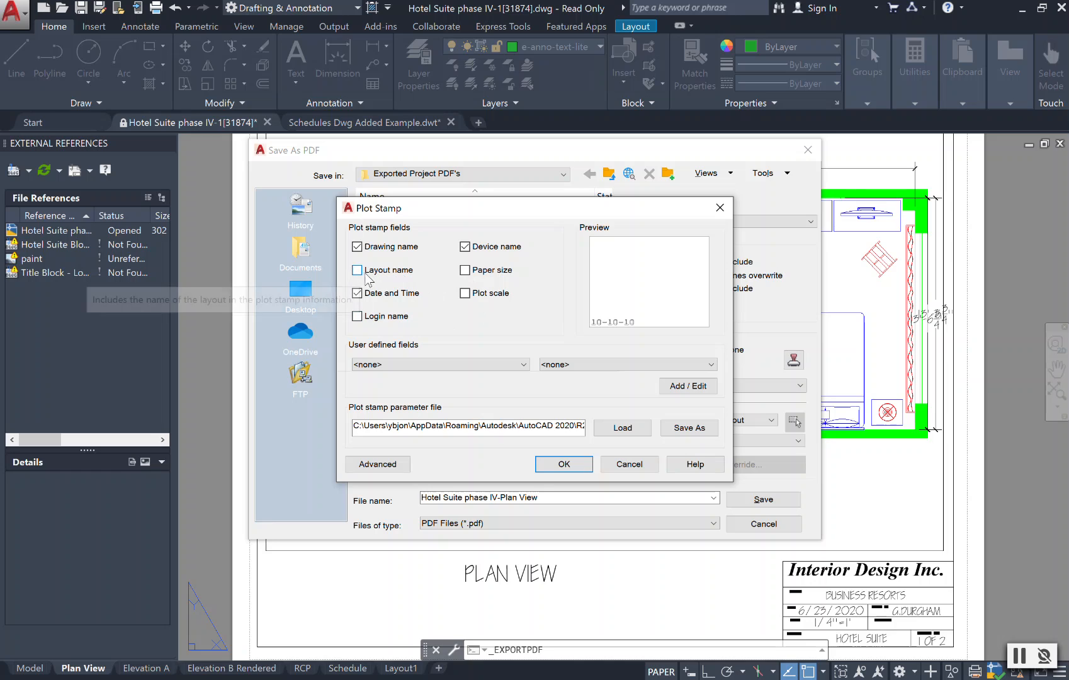
left_click(357, 271)
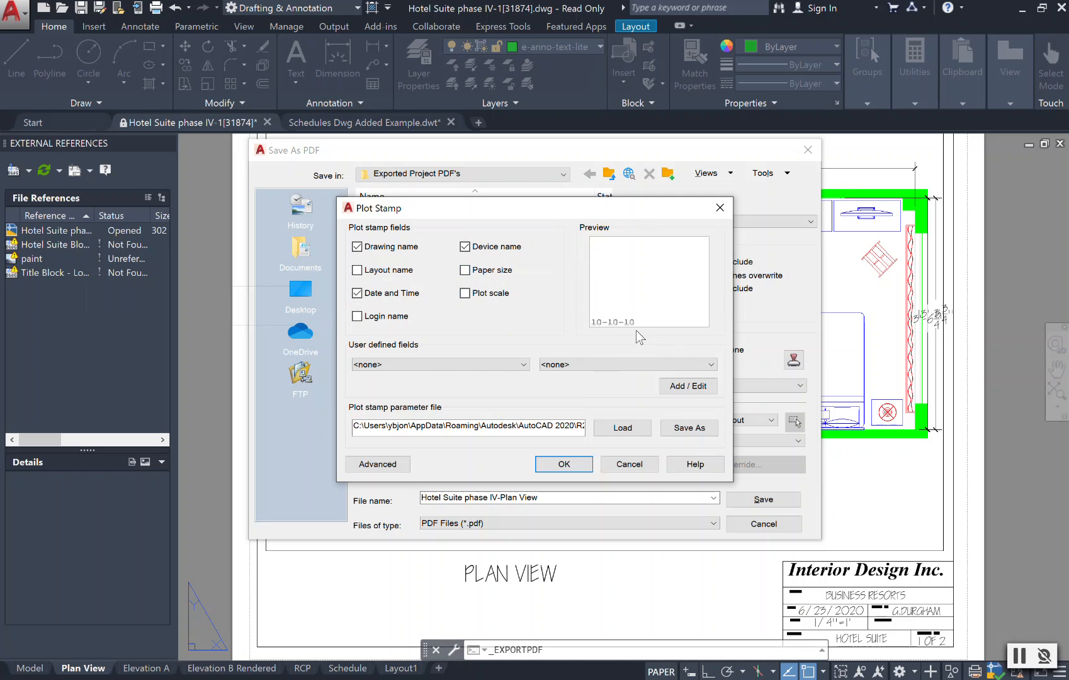
mouse_move(578, 485)
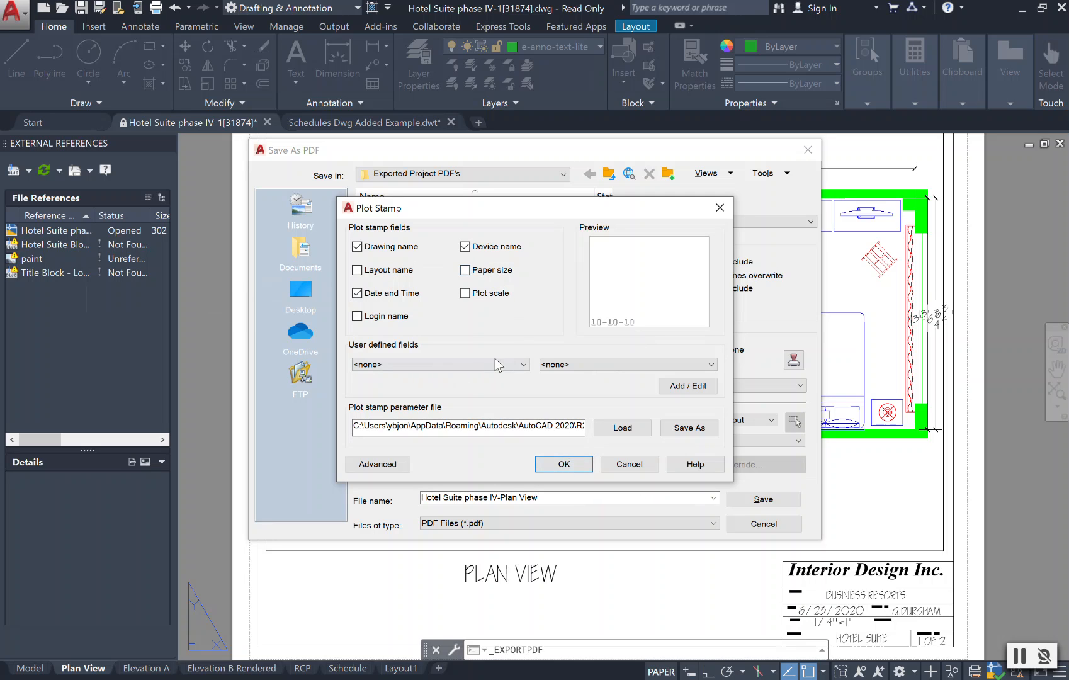
left_click(563, 464)
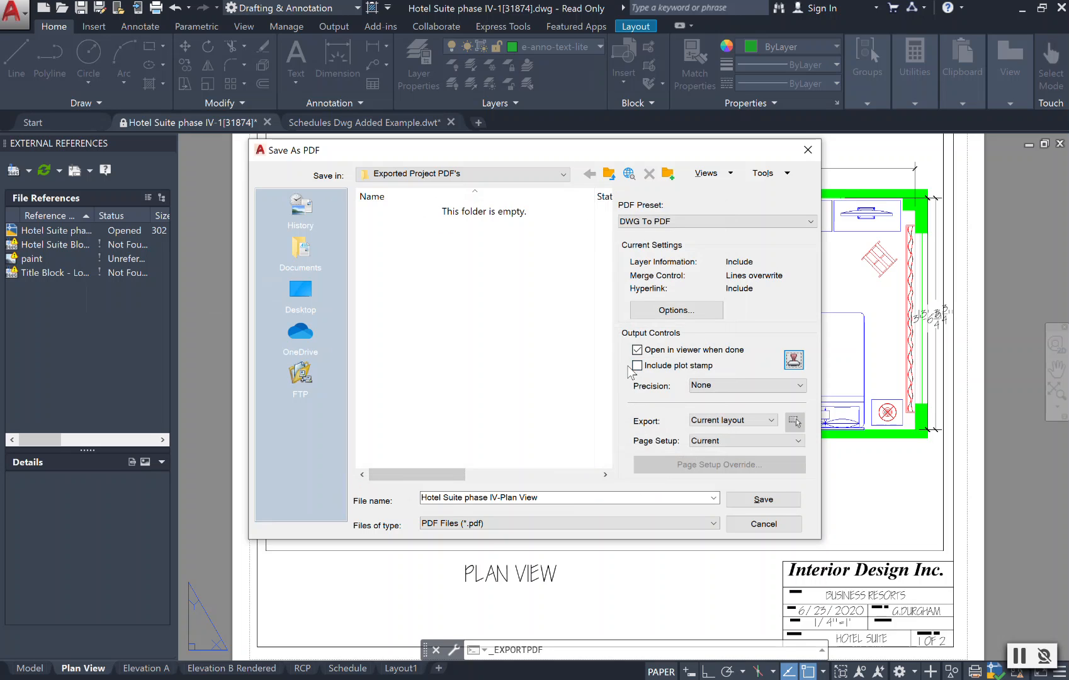
mouse_move(697, 456)
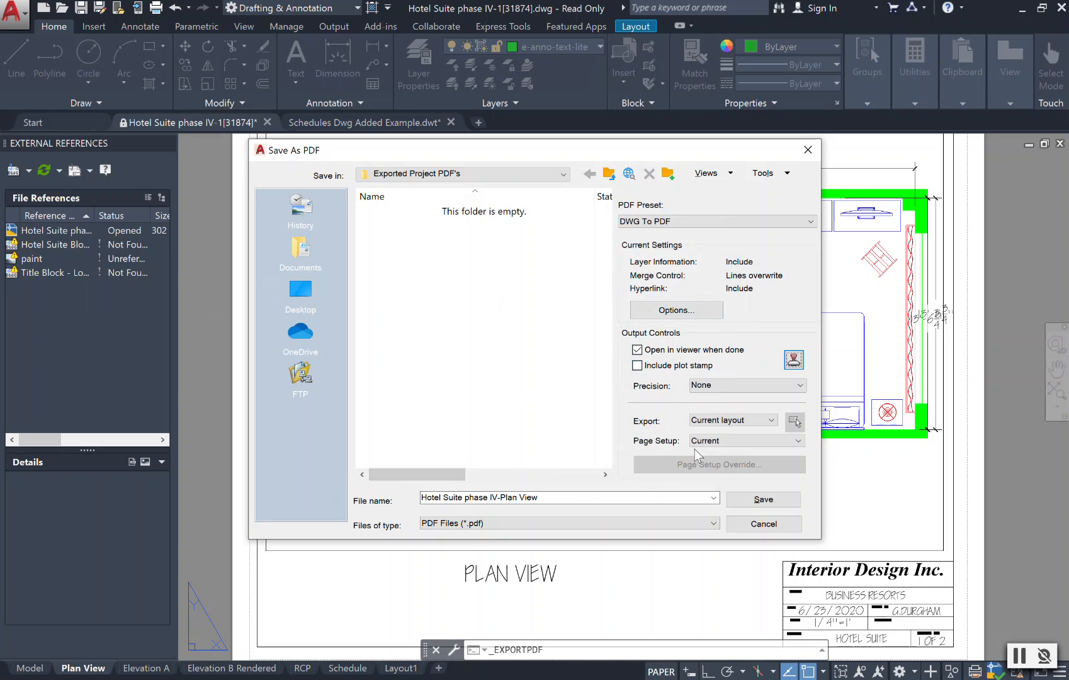
mouse_move(762, 520)
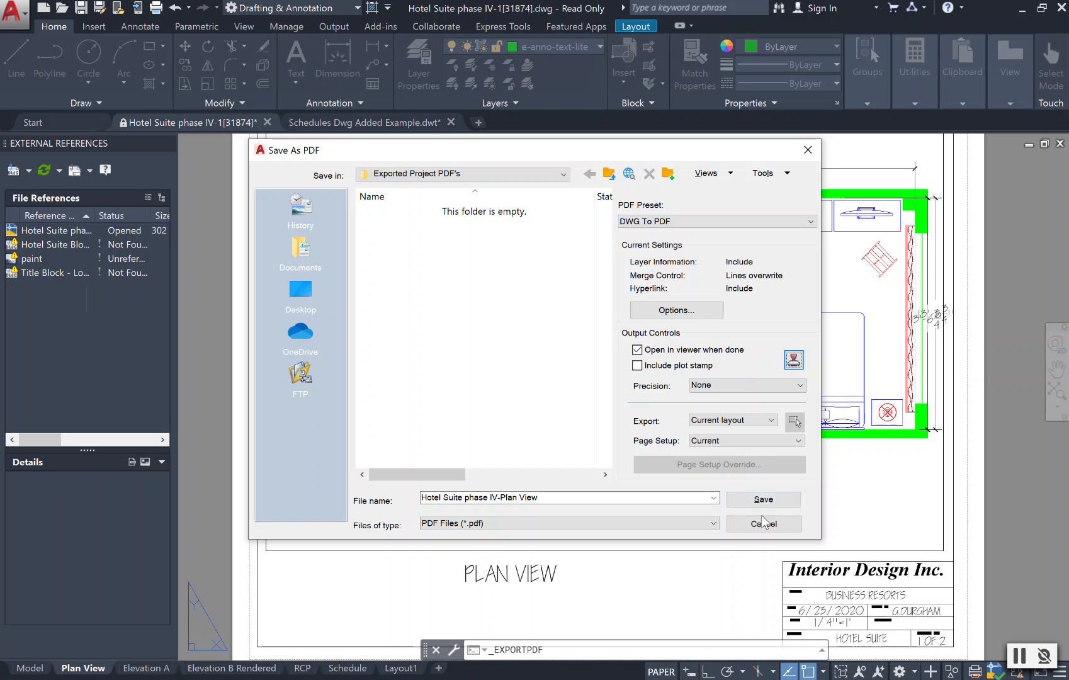
left_click(763, 523)
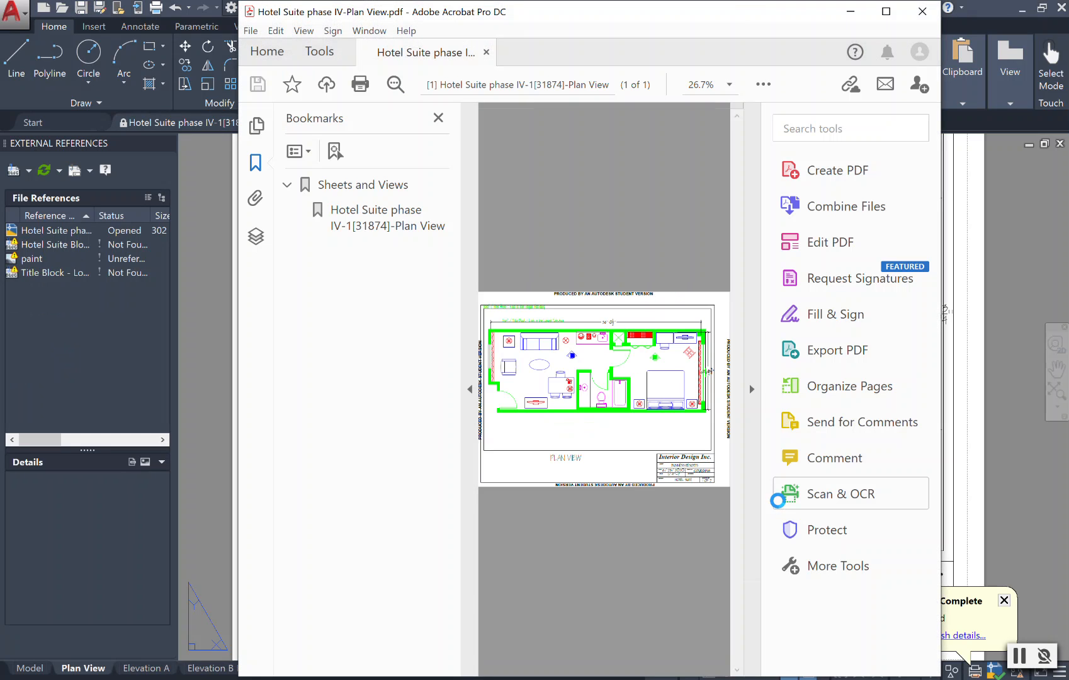
mouse_move(754, 545)
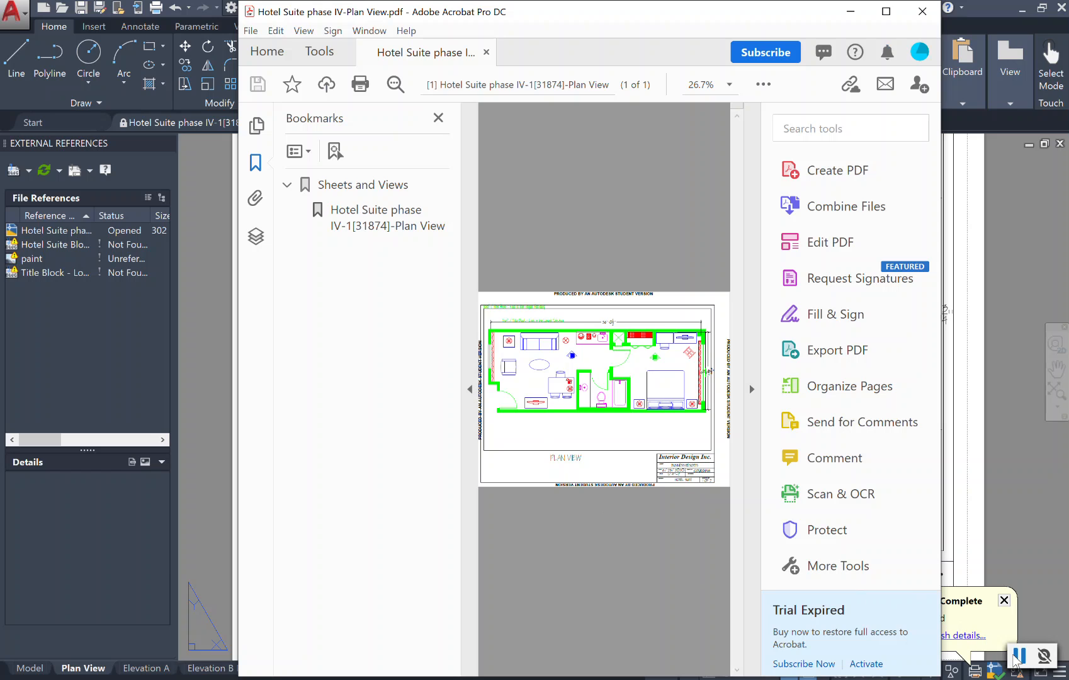
mouse_move(603, 447)
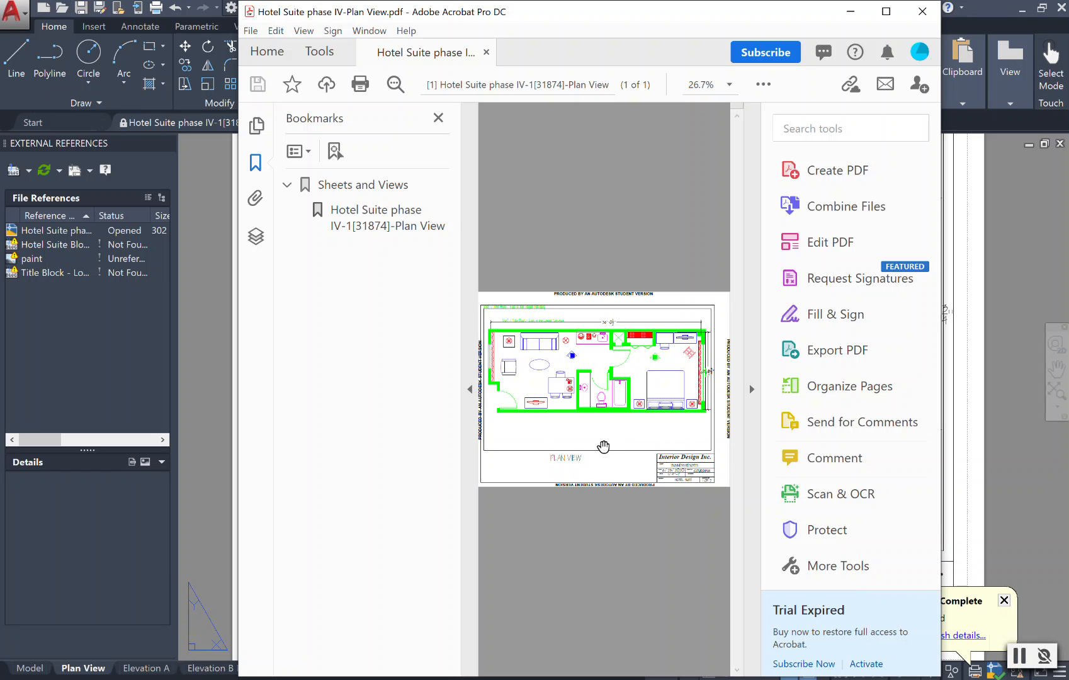
mouse_move(655, 124)
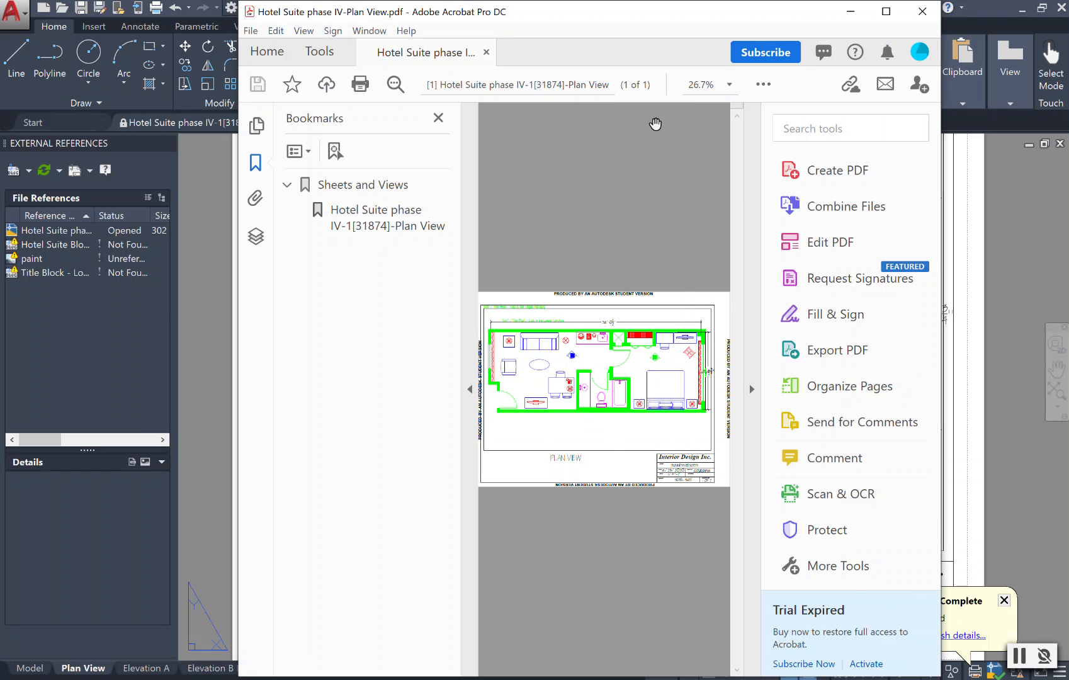
mouse_move(630, 216)
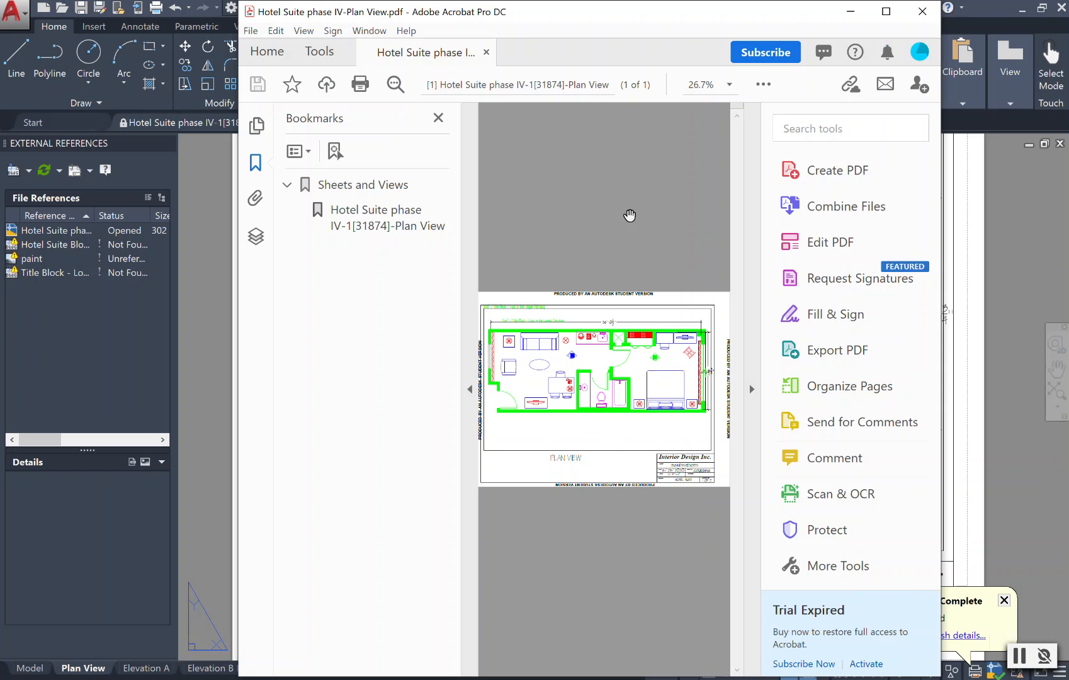
mouse_move(653, 376)
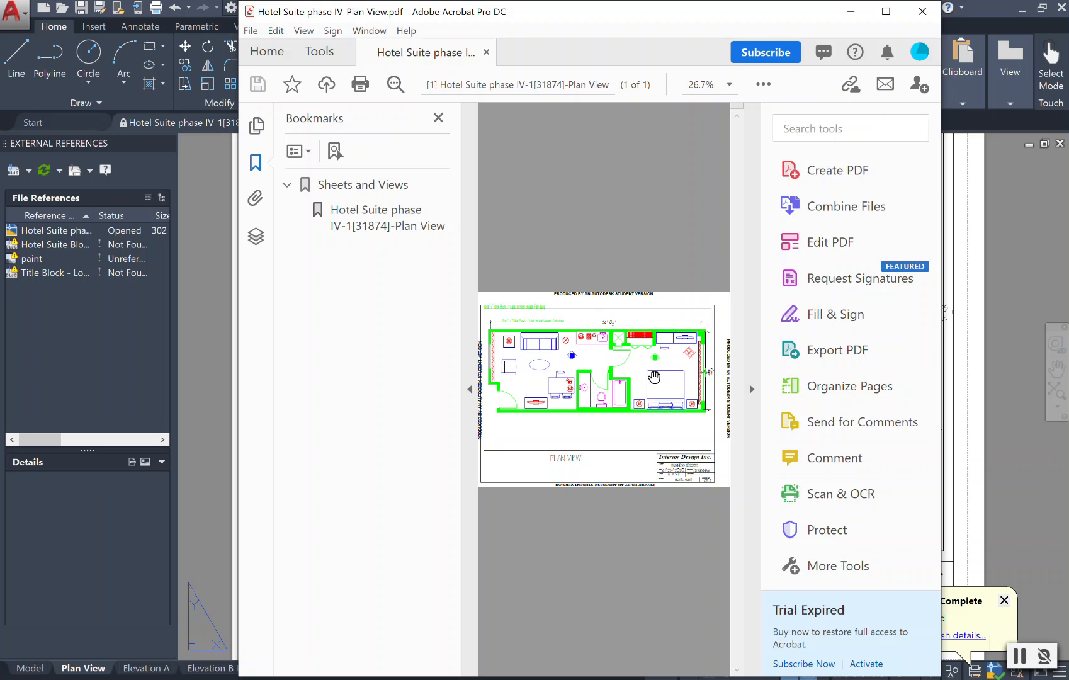
mouse_move(592, 443)
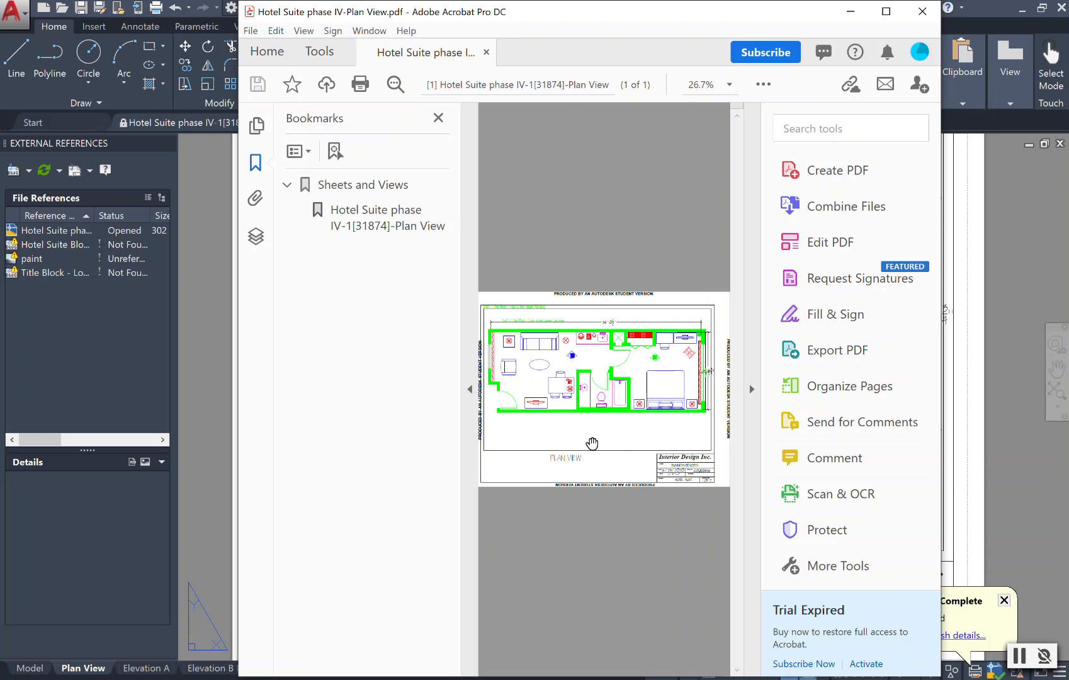
mouse_move(621, 444)
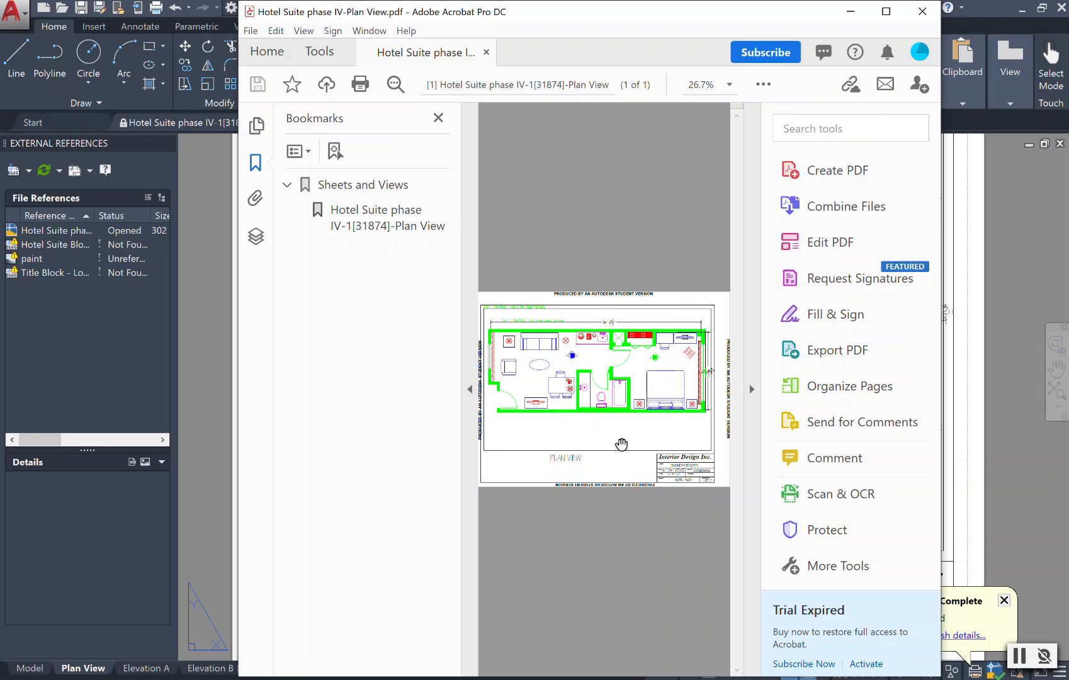
mouse_move(579, 459)
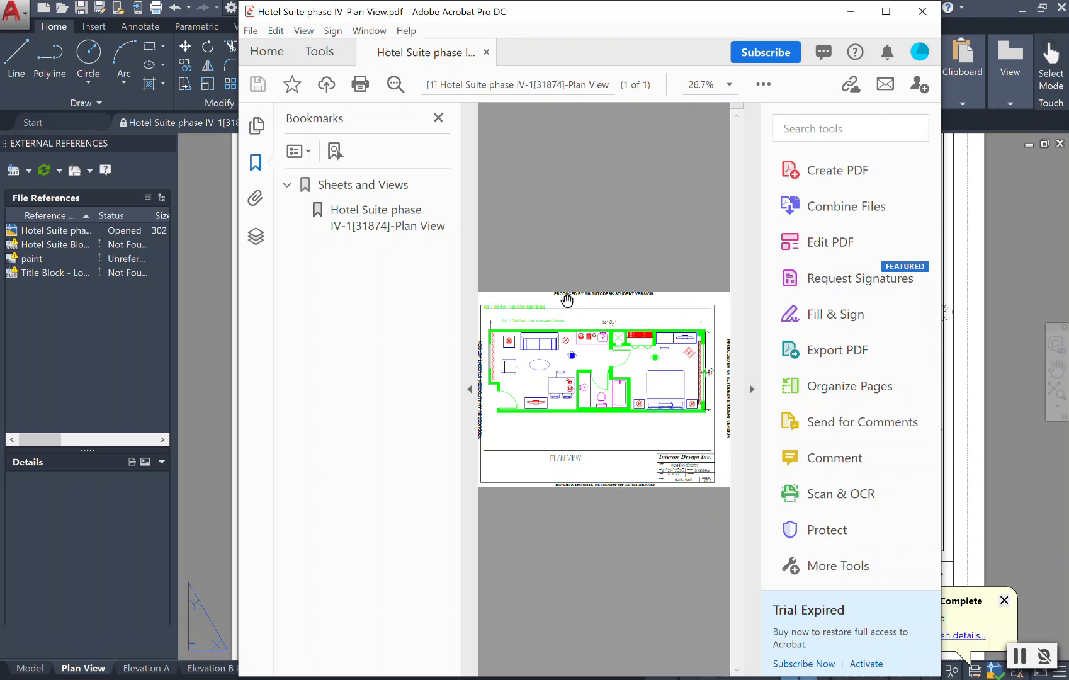
mouse_move(610, 311)
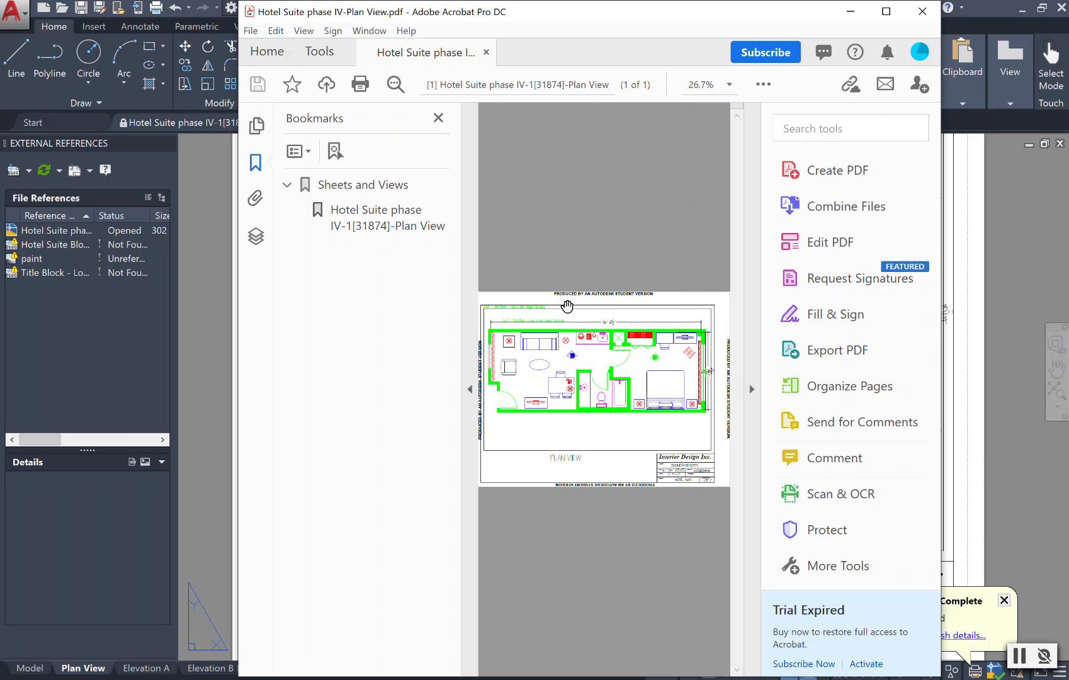
mouse_move(727, 503)
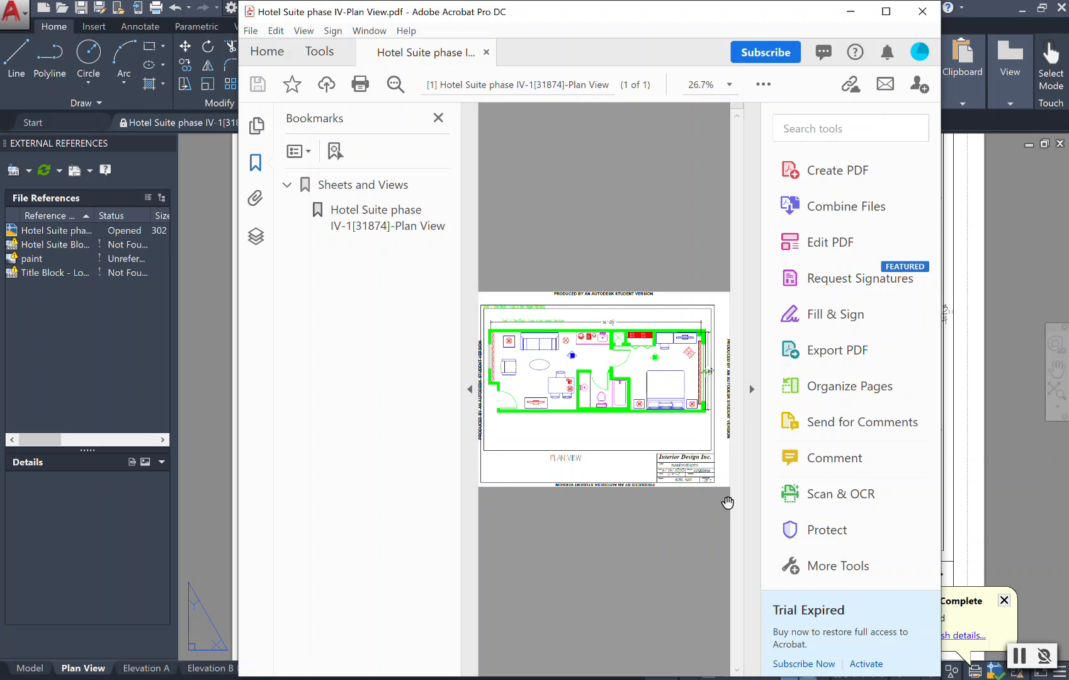
mouse_move(649, 529)
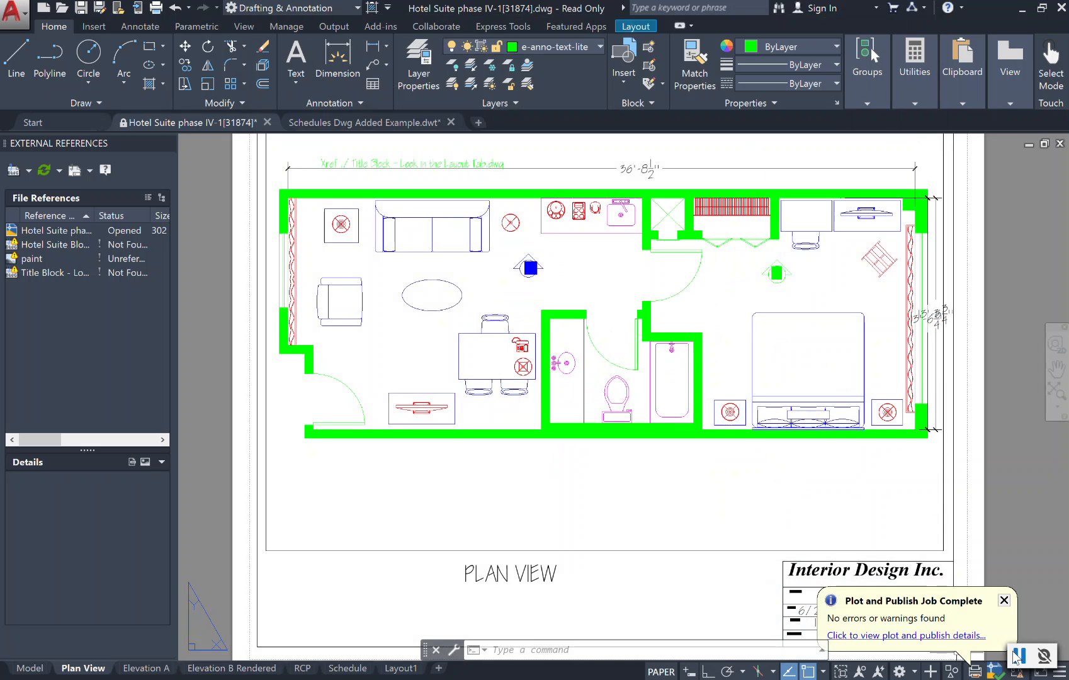
Step: Dismiss the publish-complete notice and make Elevation A the current layout
left_click(1003, 600)
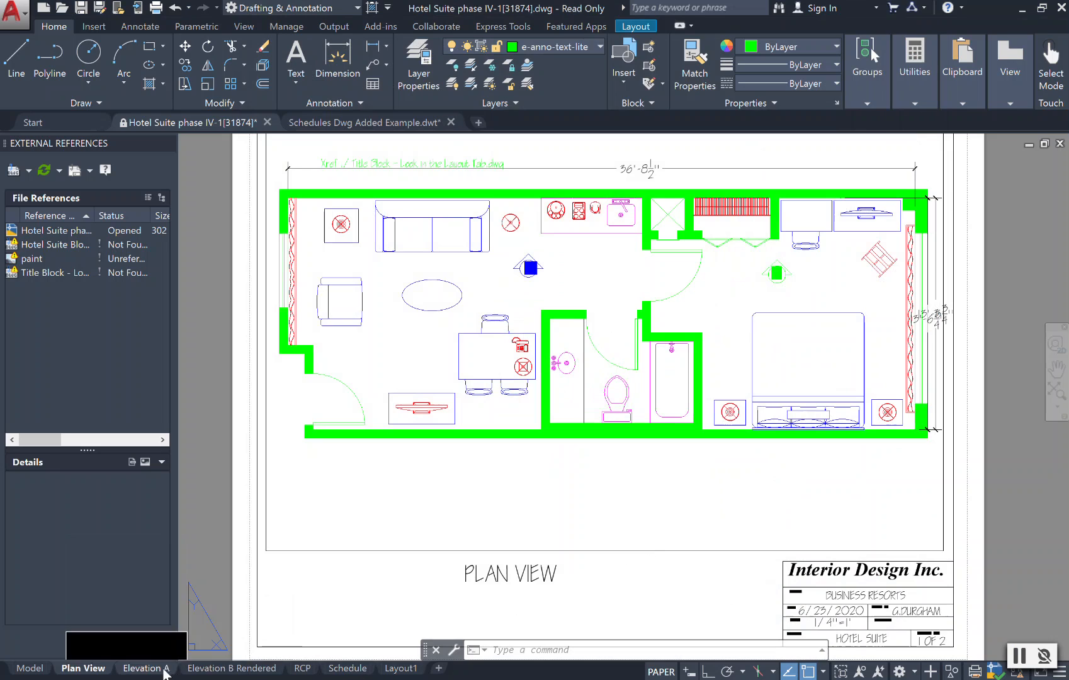
left_click(144, 668)
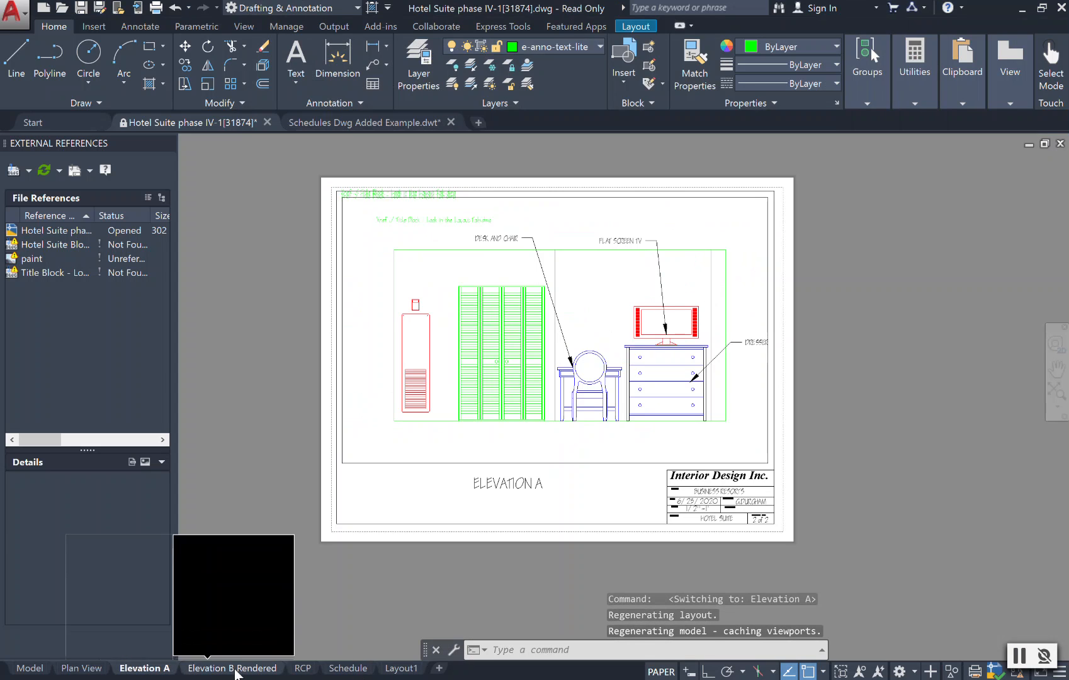
left_click(232, 668)
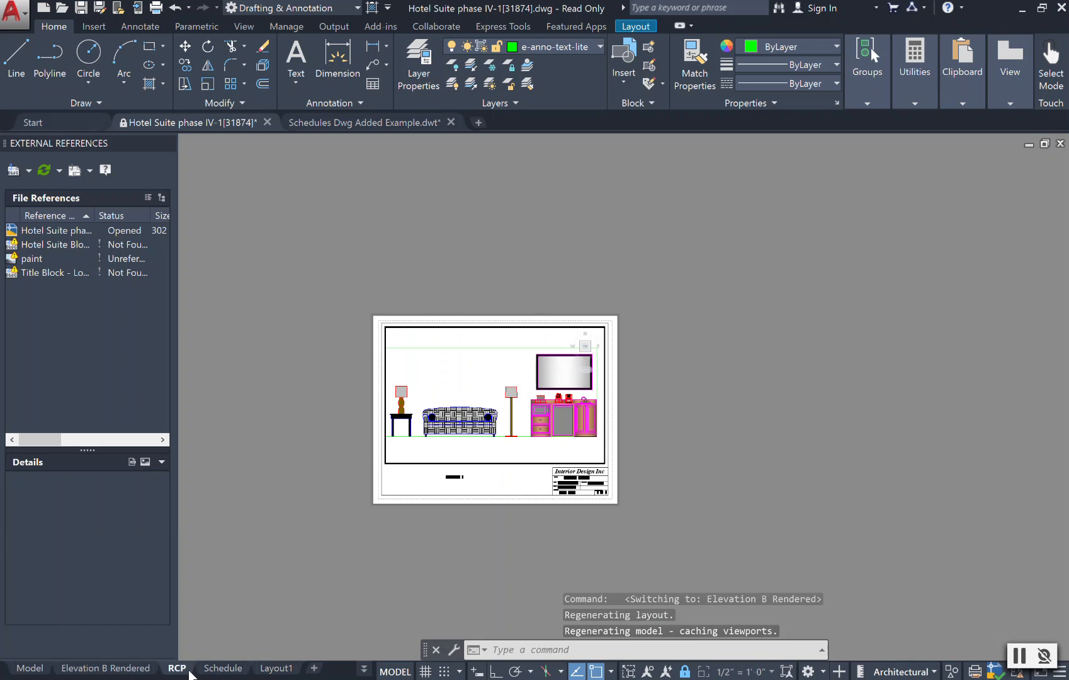
left_click(105, 669)
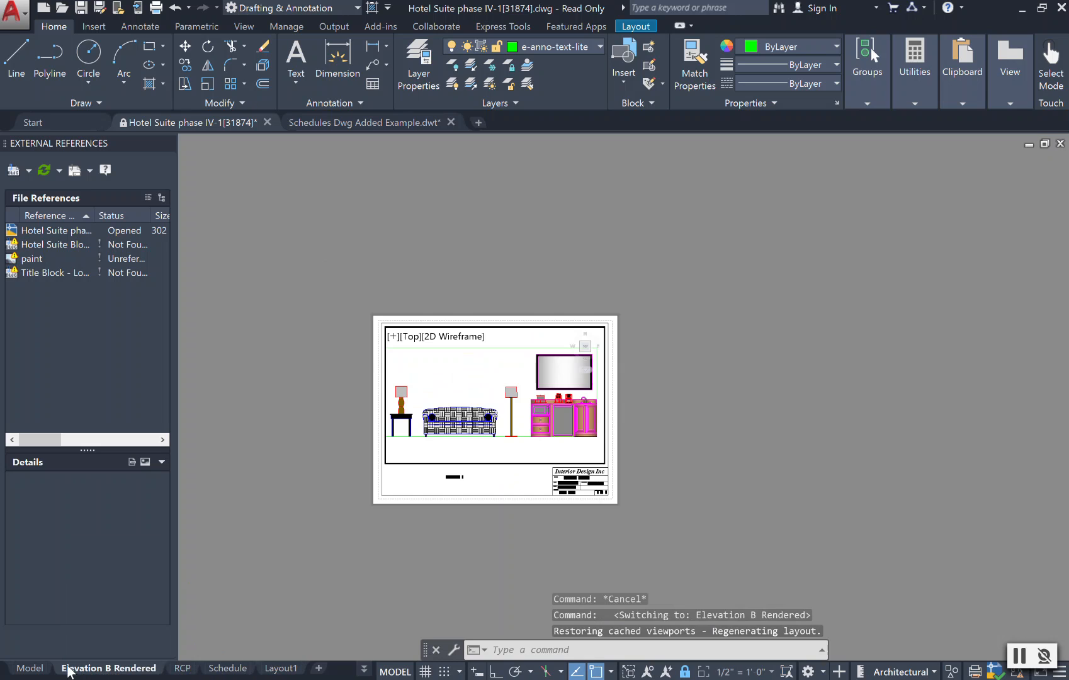
left_click(28, 669)
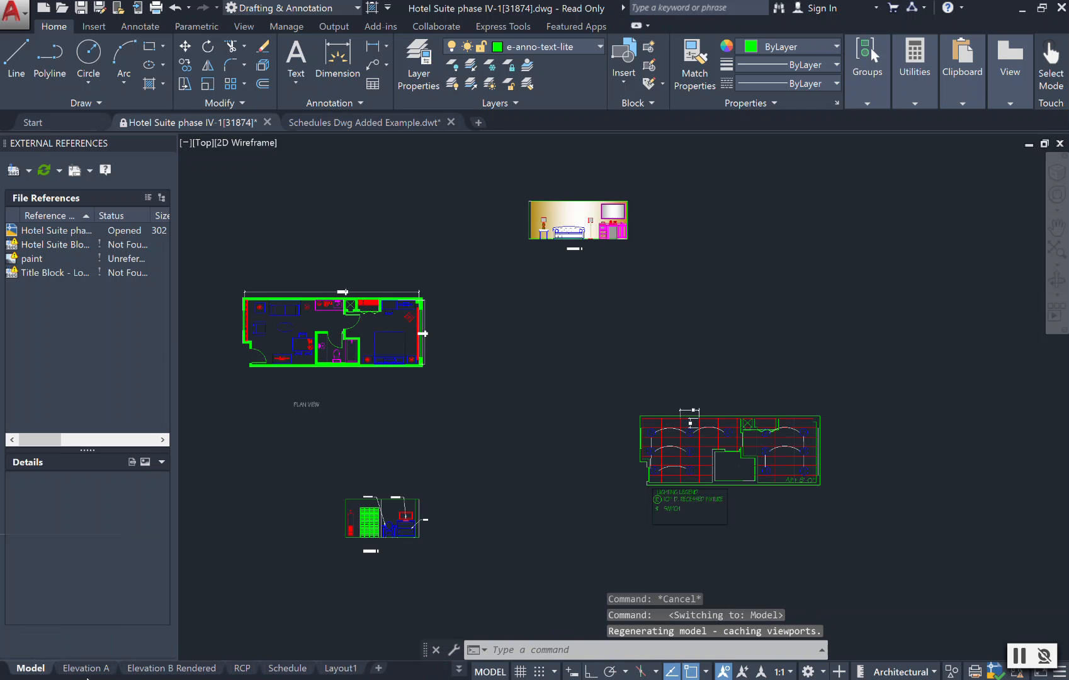
left_click(143, 668)
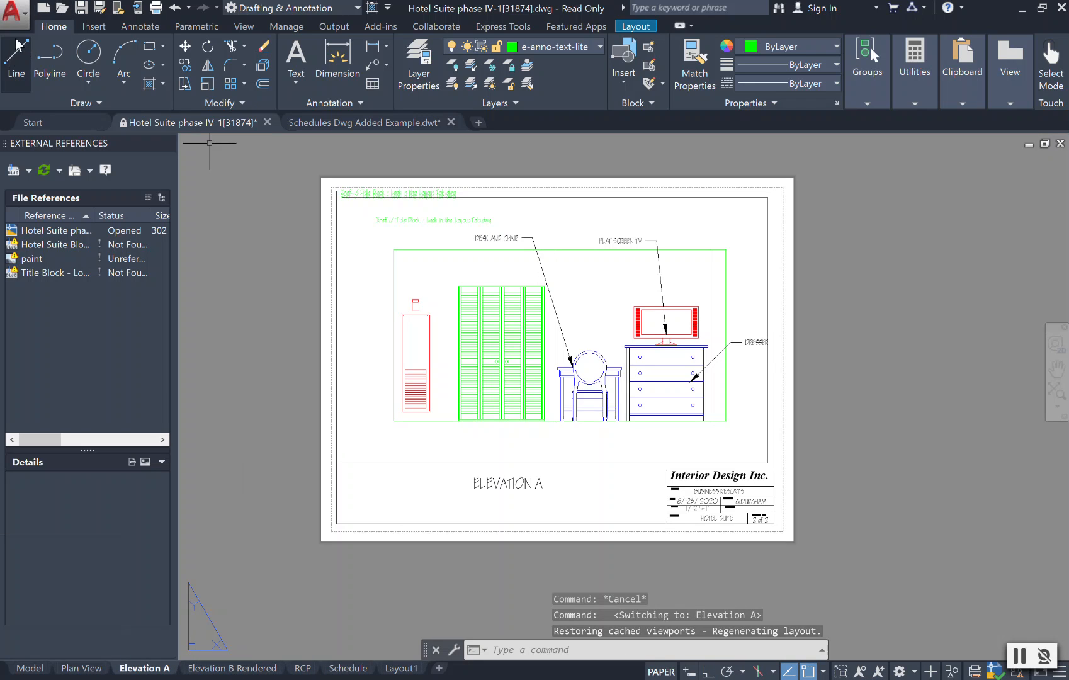
left_click(14, 12)
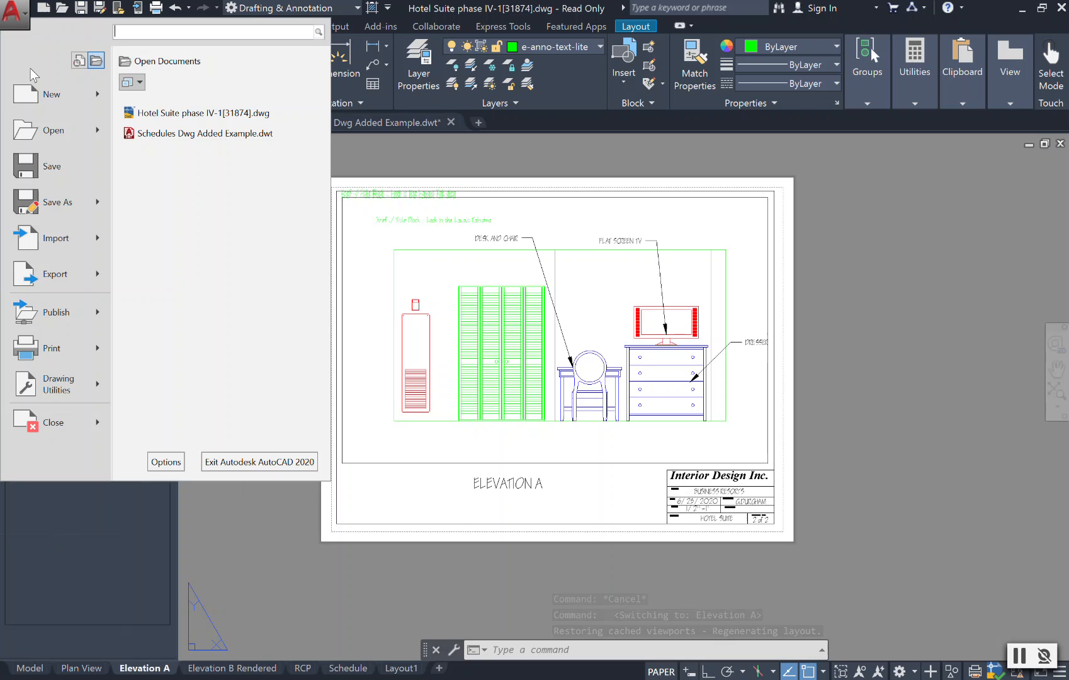
Step: Choose Export > PDF to open Save As PDF for Elevation A
left_click(56, 273)
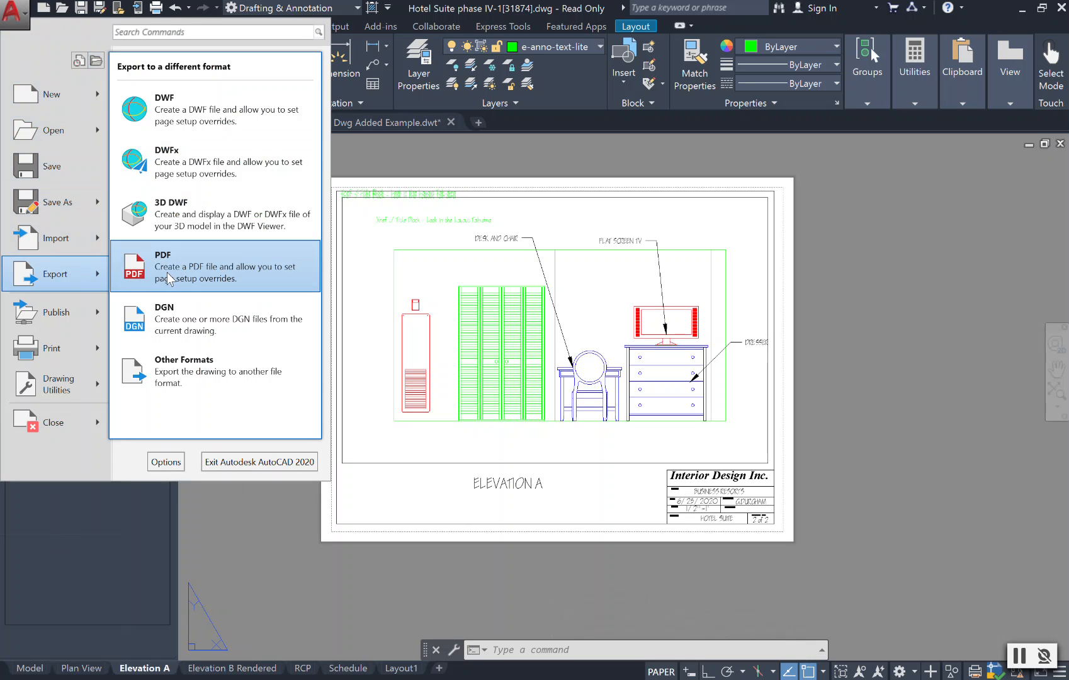
left_click(163, 265)
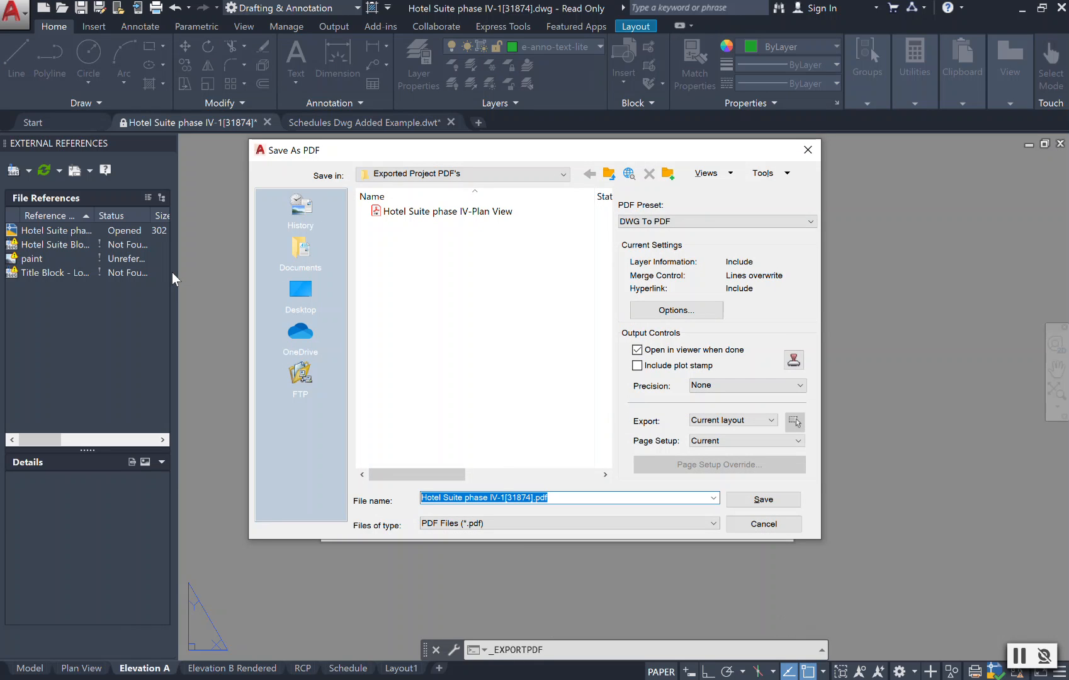
mouse_move(685, 218)
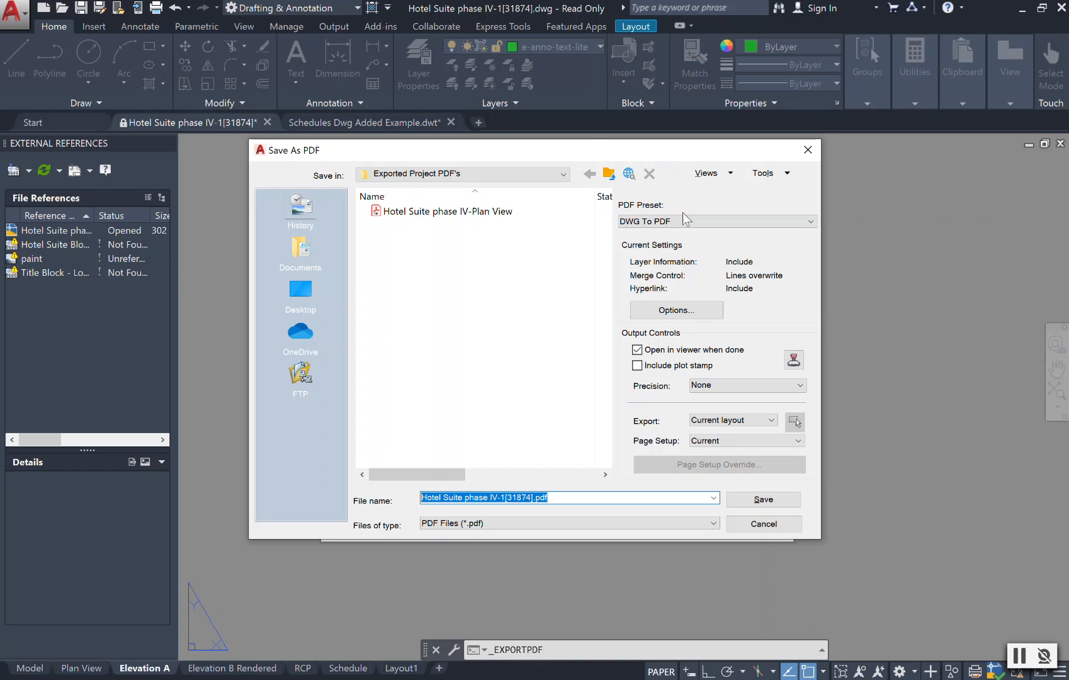
Step: Switch the Export setting to All layouts and save the multi-sheet PDF
left_click(732, 420)
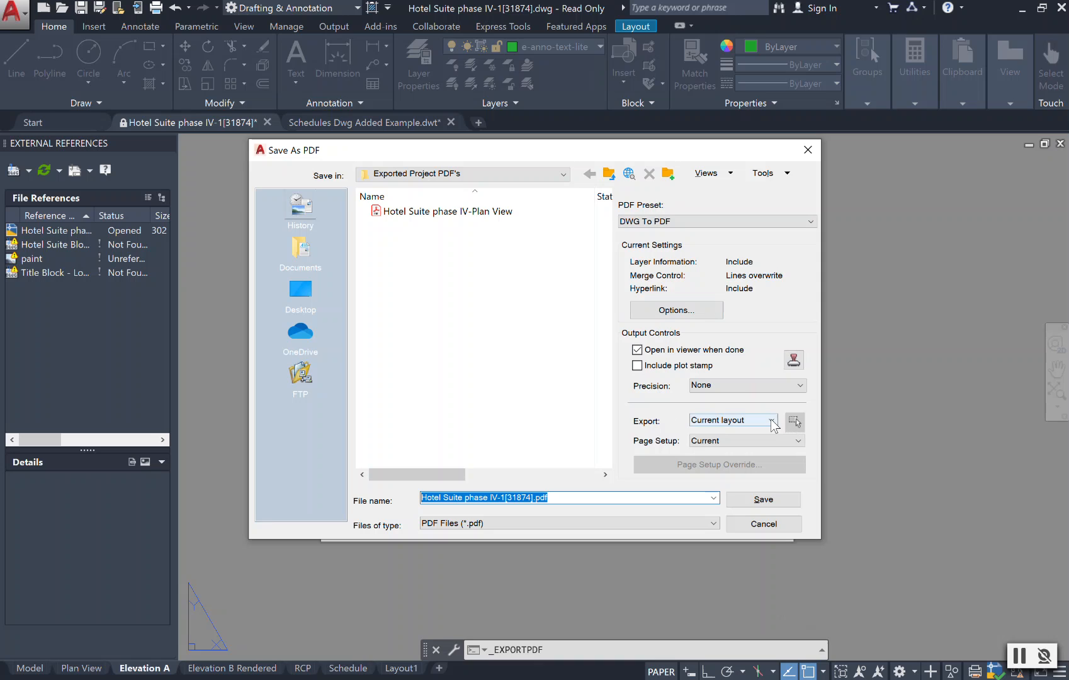
left_click(773, 419)
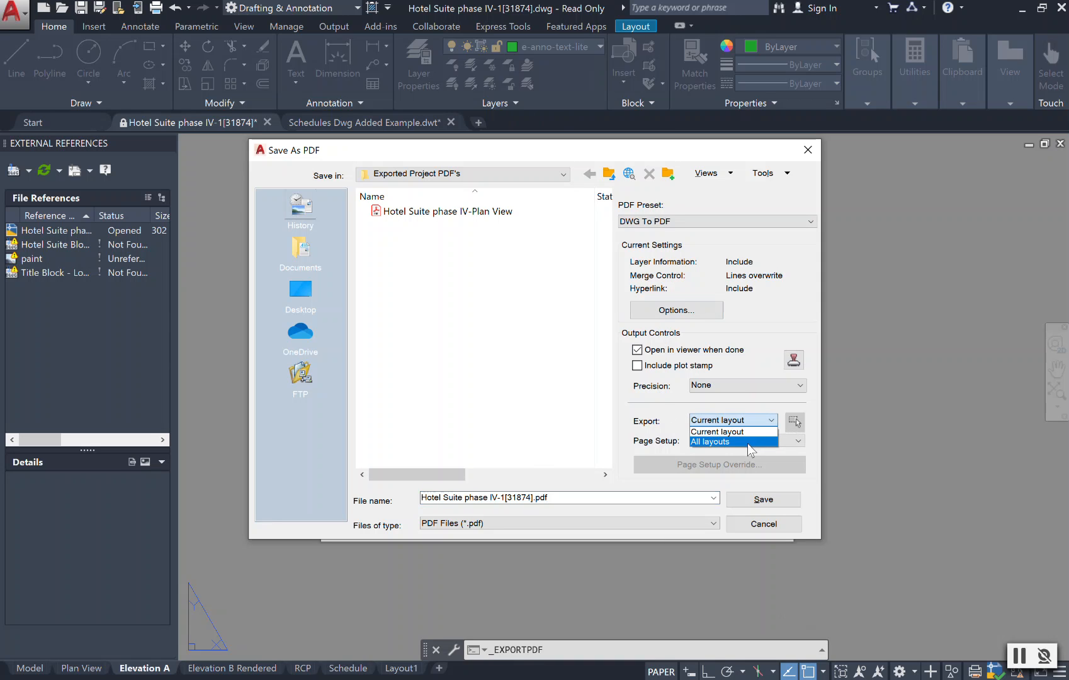
left_click(708, 441)
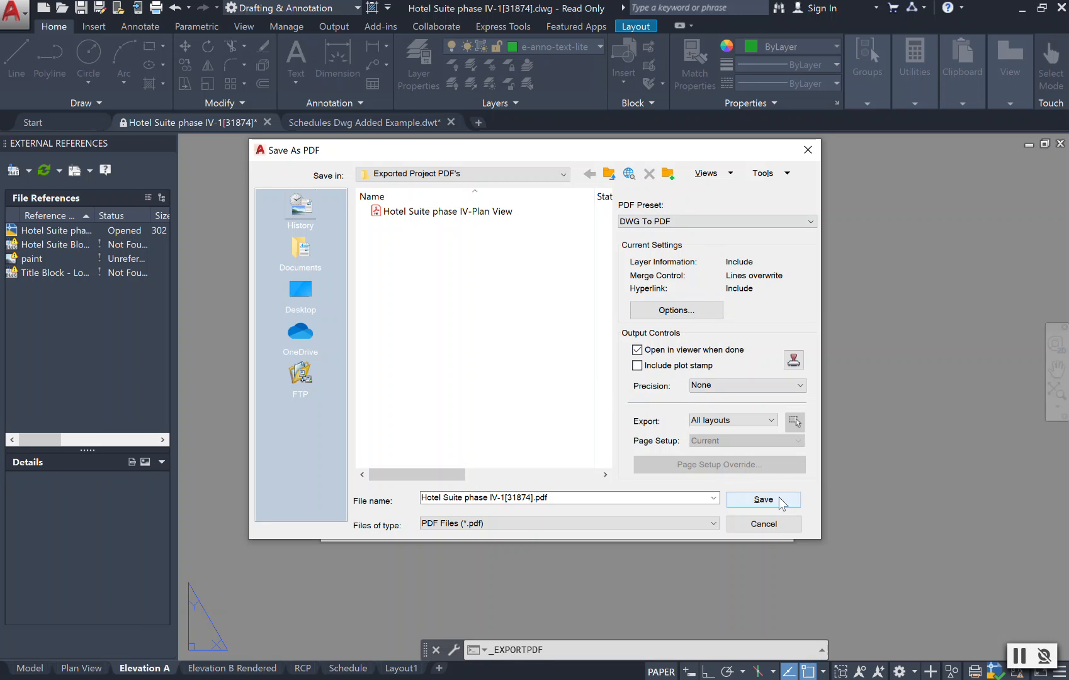
left_click(762, 499)
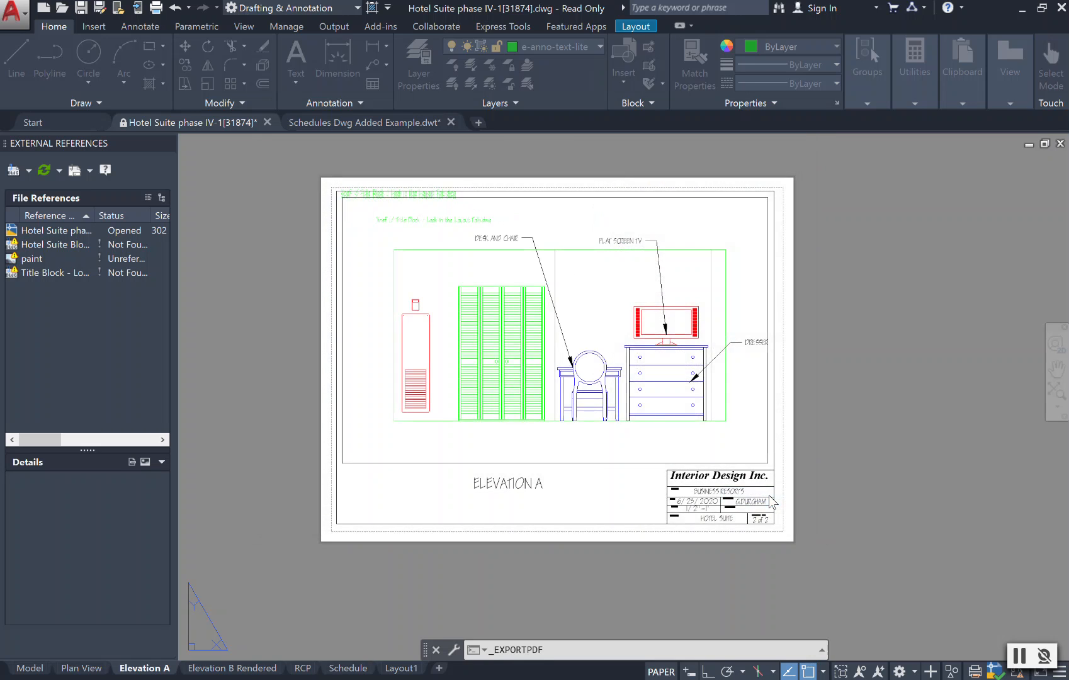
Step: Step through the Elevation A, Elevation B Rendered, Schedule, RCP and Plan View bookmarks in Acrobat
left_click(538, 122)
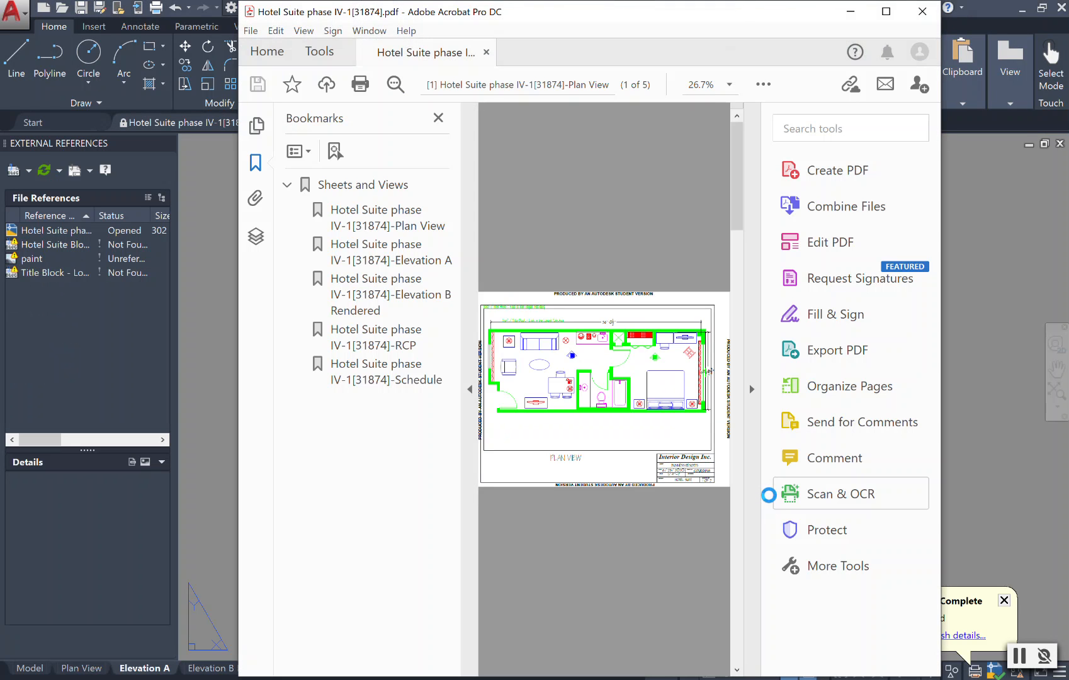
mouse_move(765, 474)
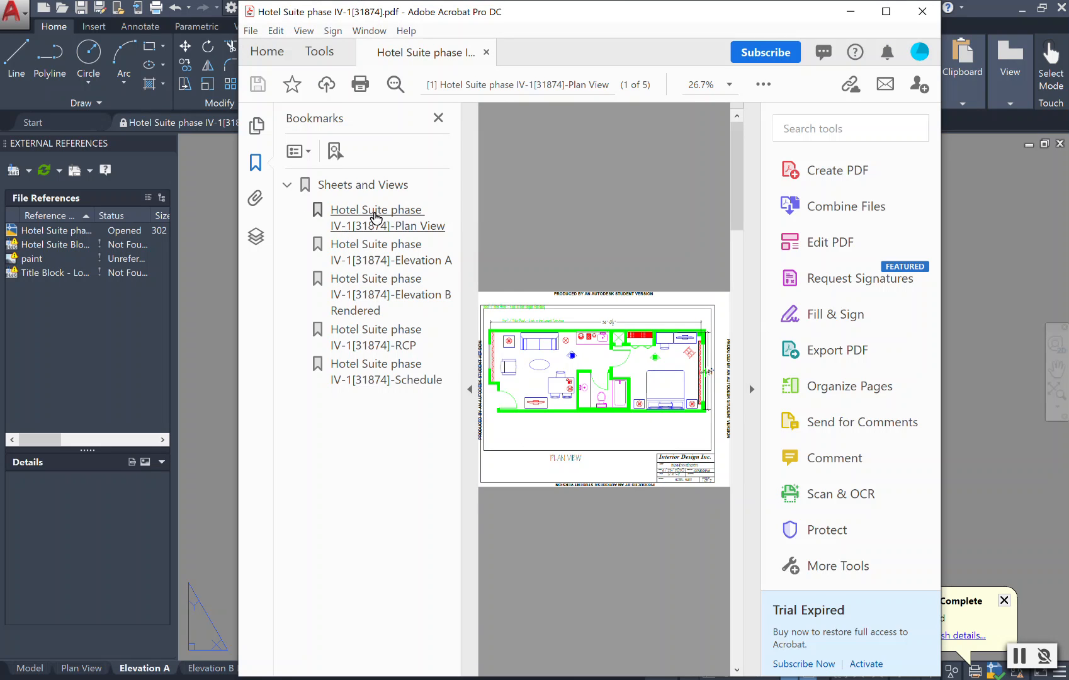
left_click(391, 252)
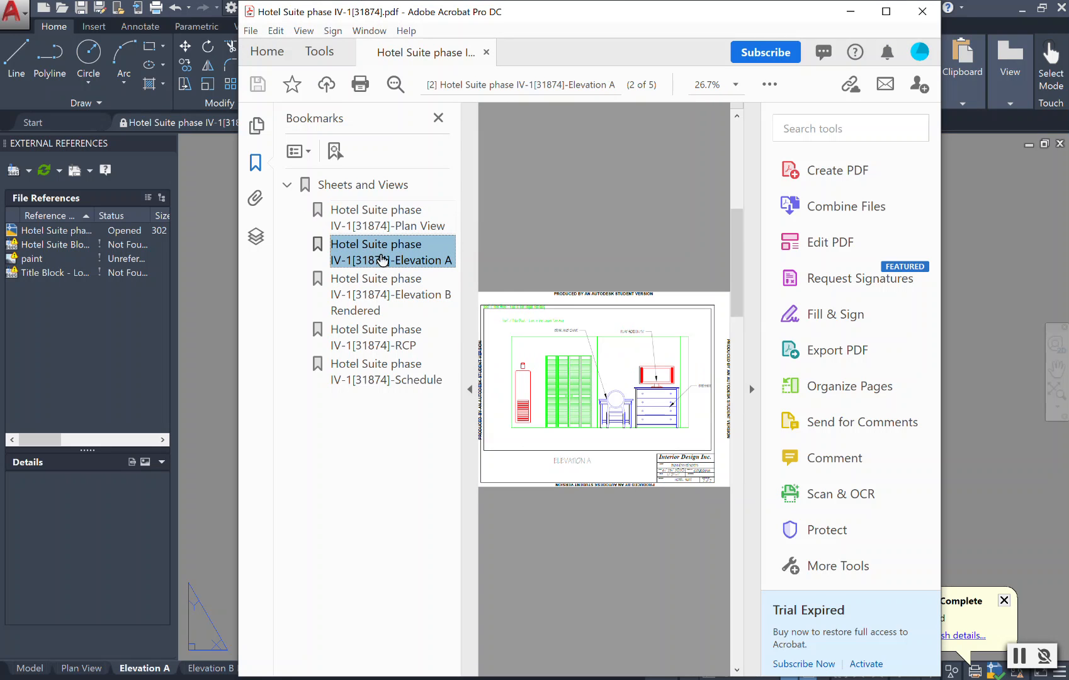
left_click(391, 294)
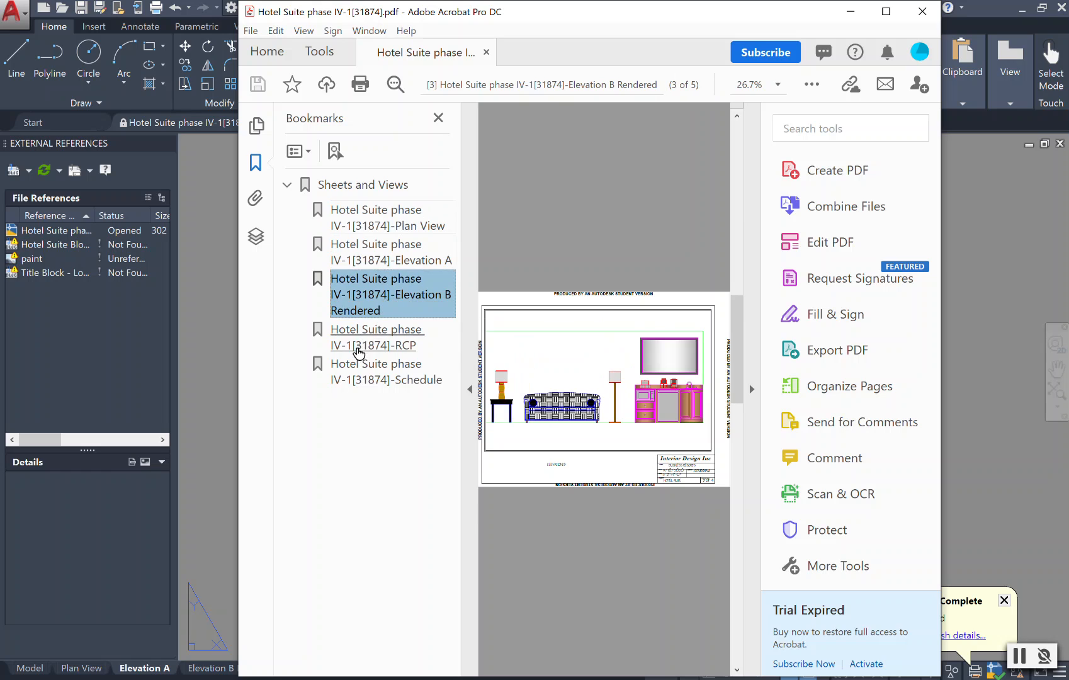
left_click(386, 371)
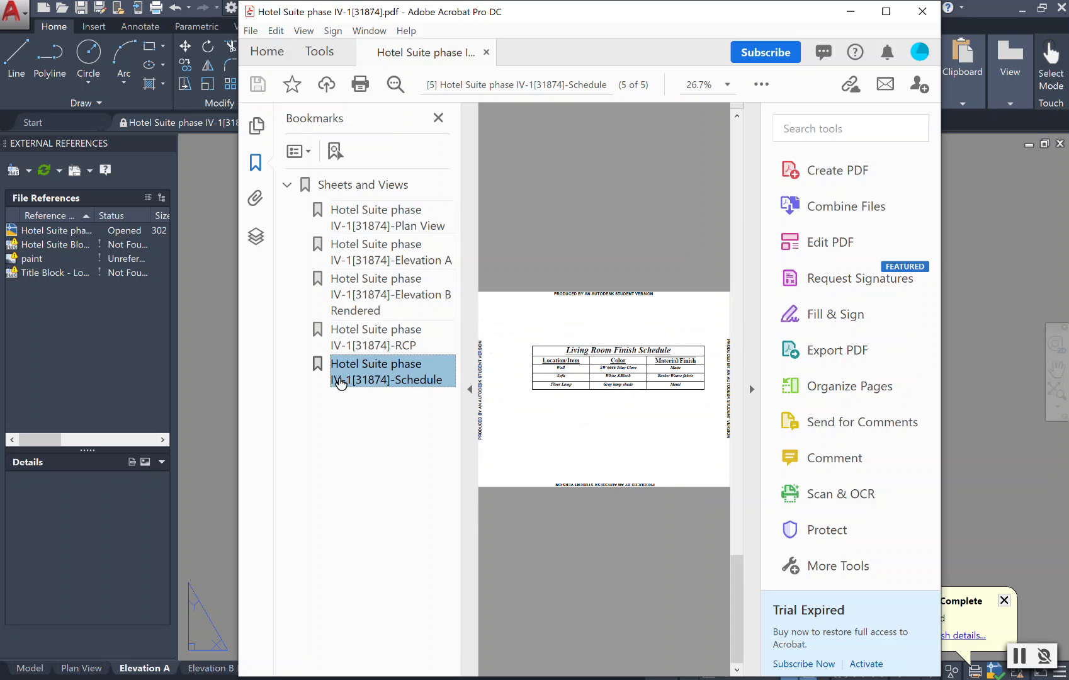
left_click(373, 337)
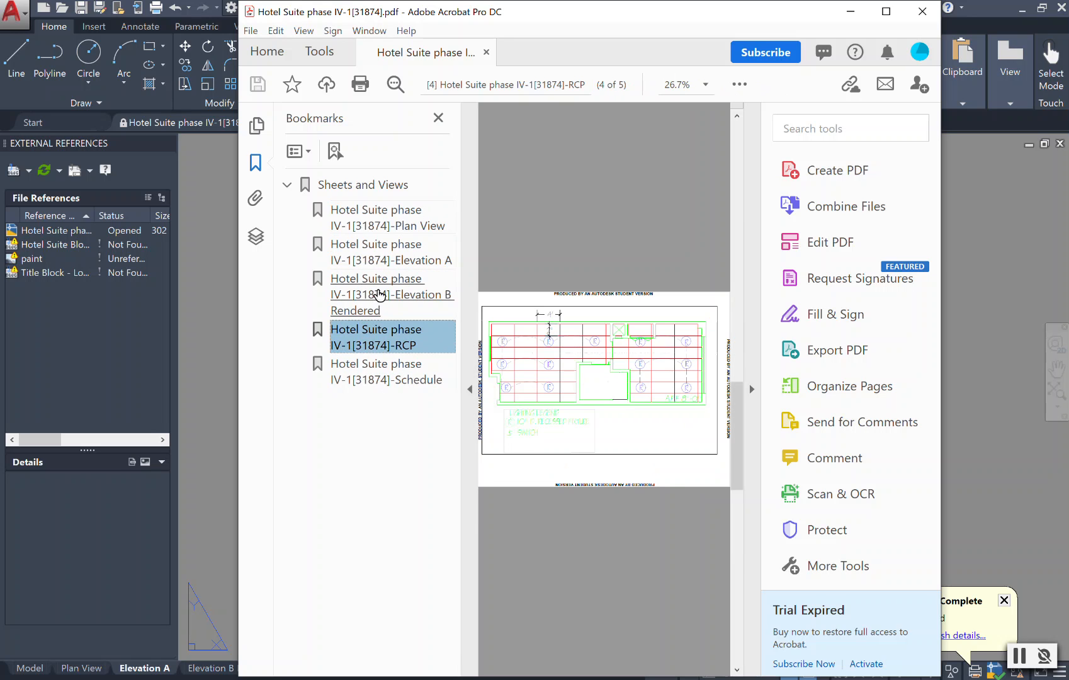
left_click(392, 294)
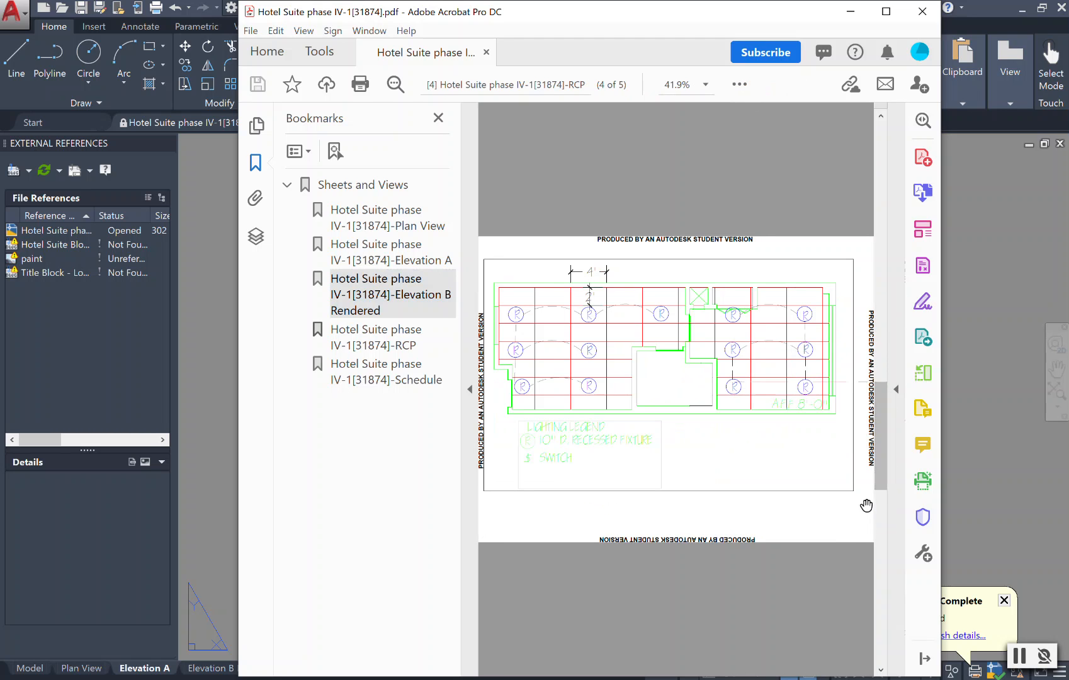
left_click(376, 218)
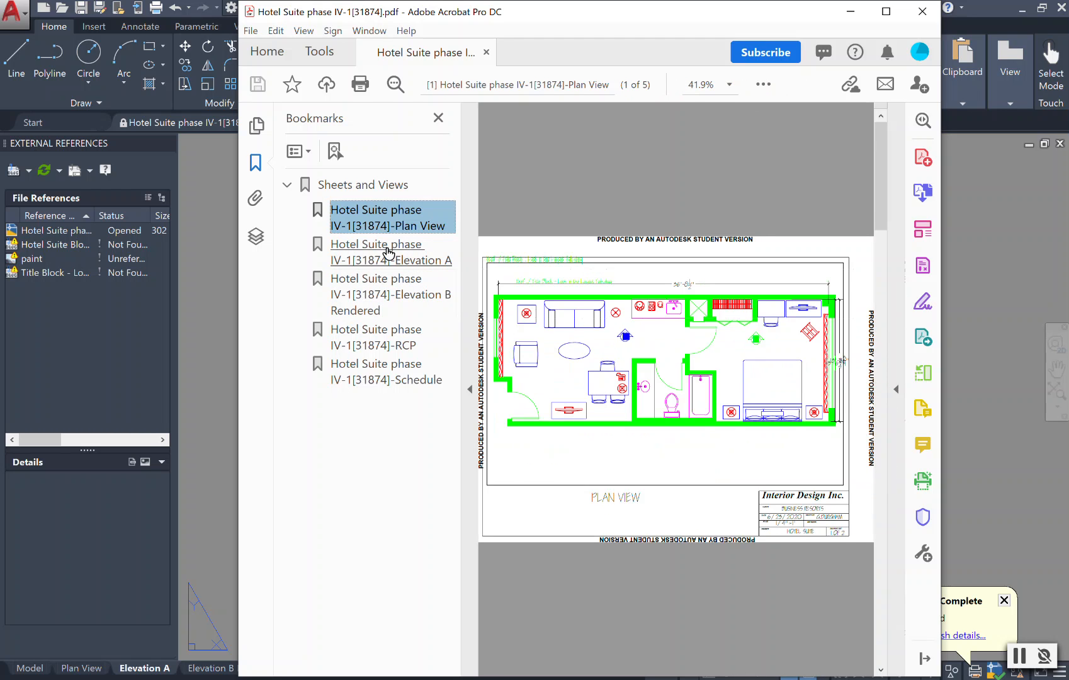
left_click(390, 252)
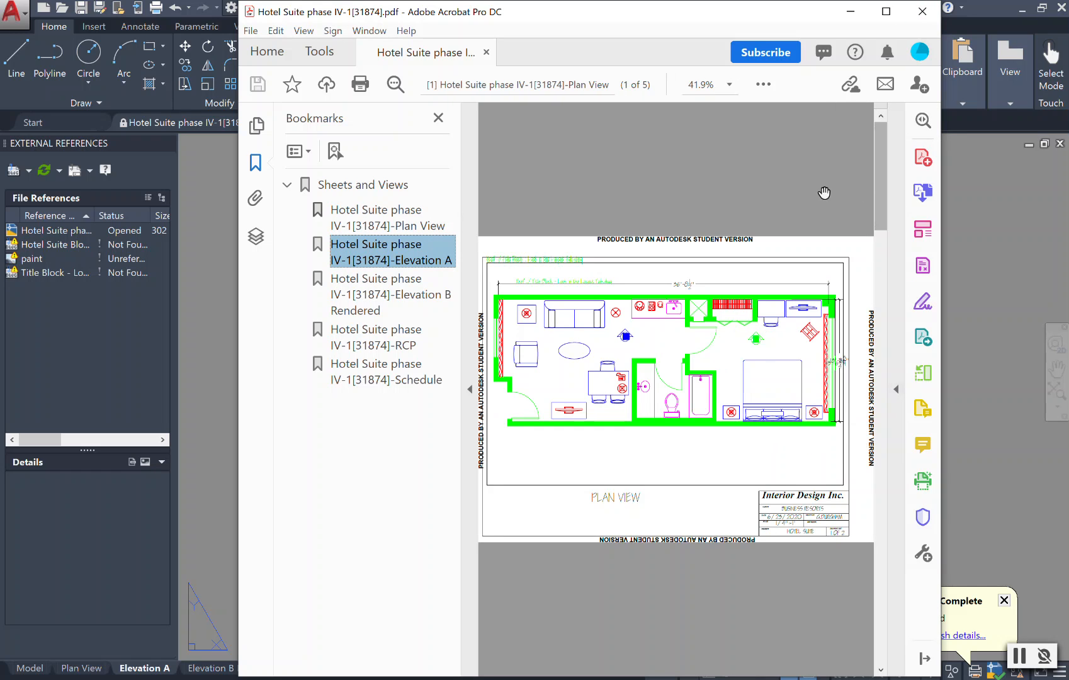
mouse_move(922, 11)
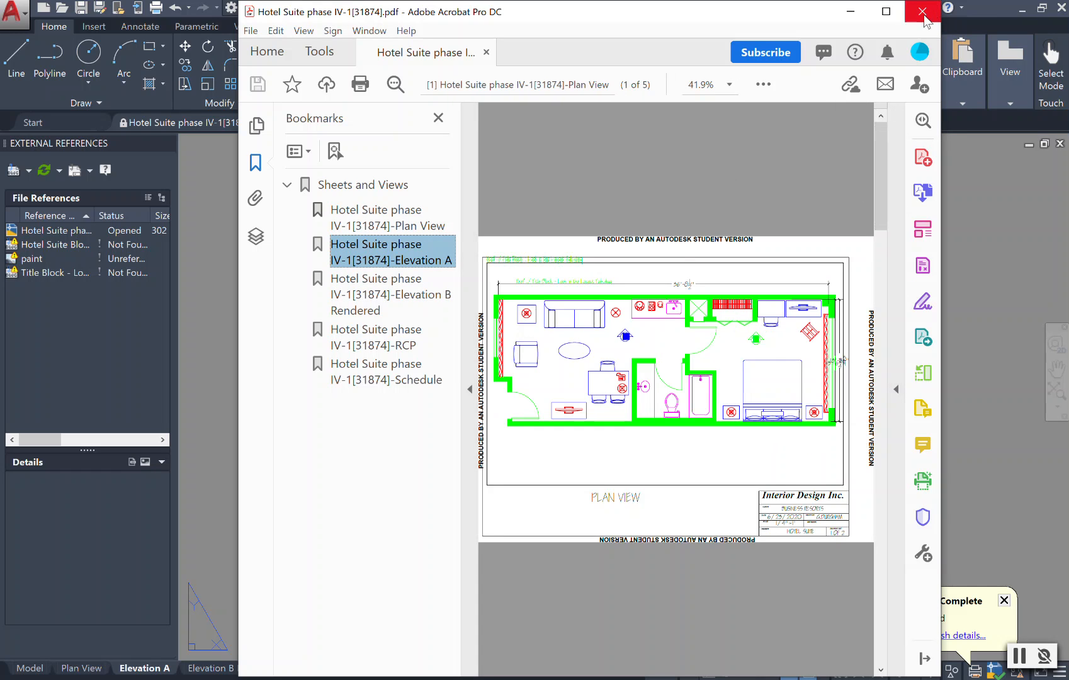
mouse_move(924, 12)
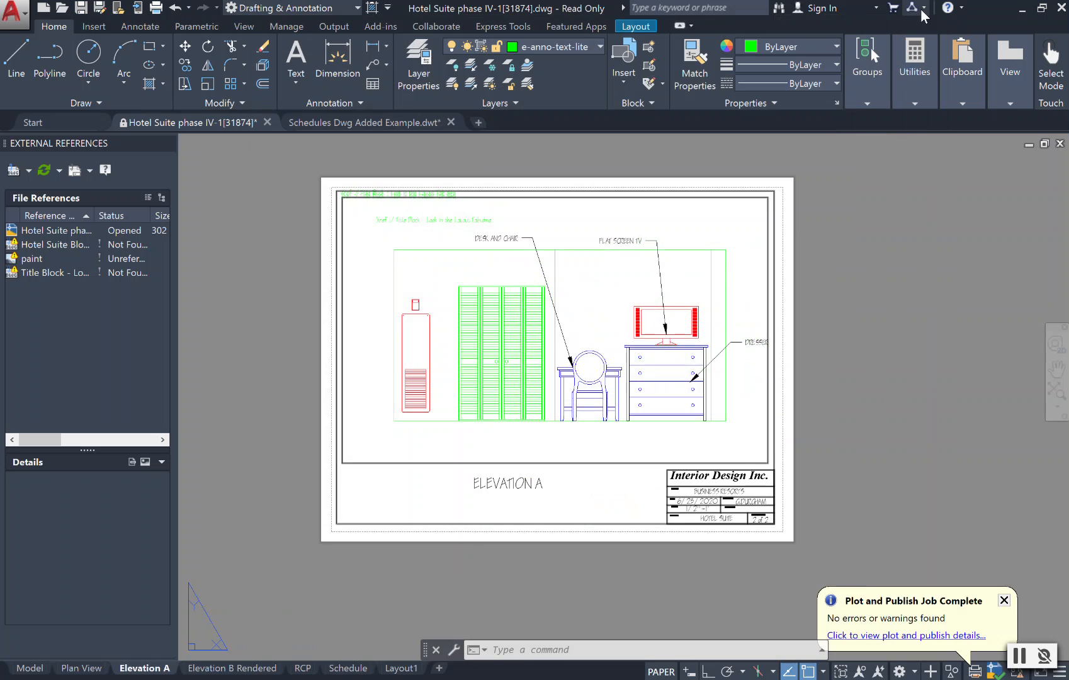
mouse_move(917, 7)
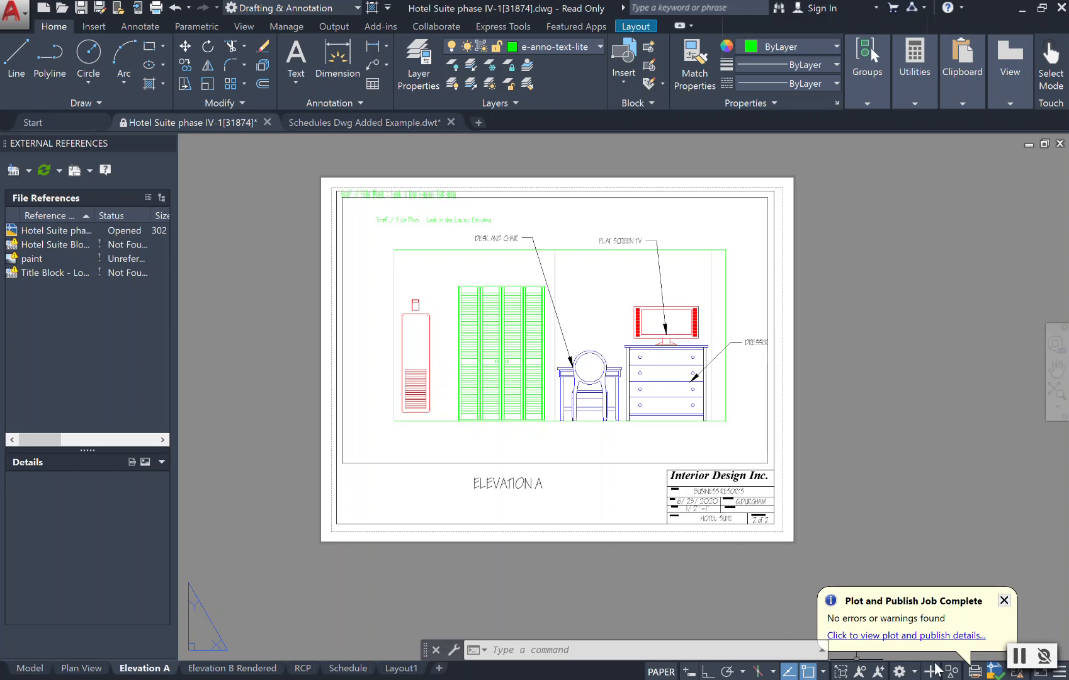
mouse_move(971, 612)
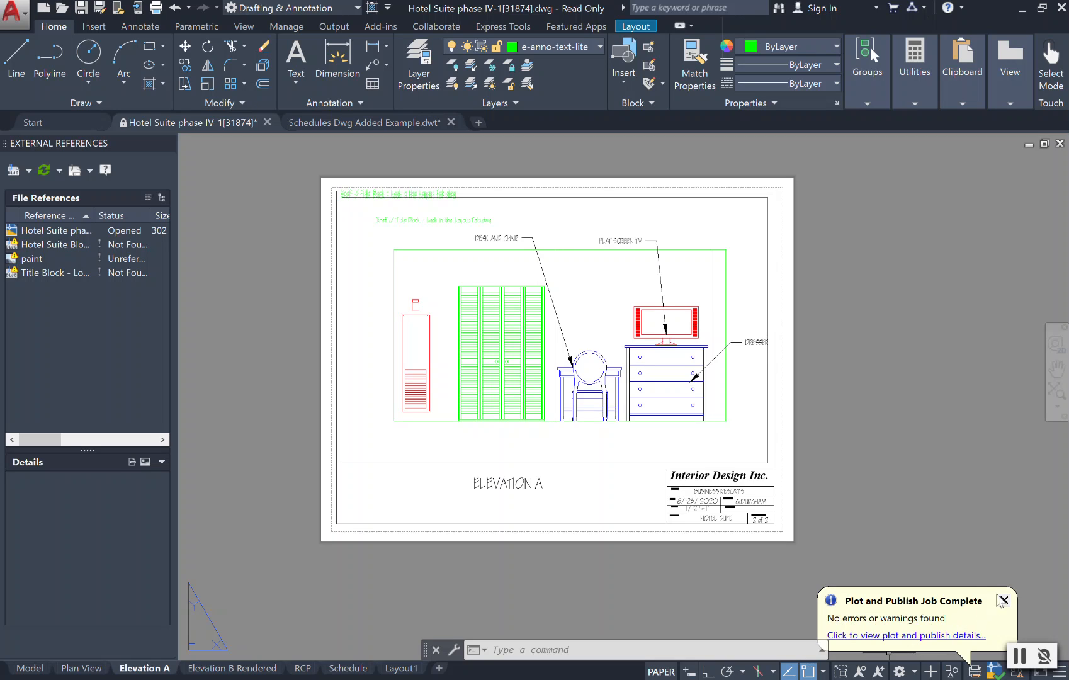
Step: Dismiss the Plot and Publish Job Complete balloon in the AutoCAD status bar
left_click(1001, 601)
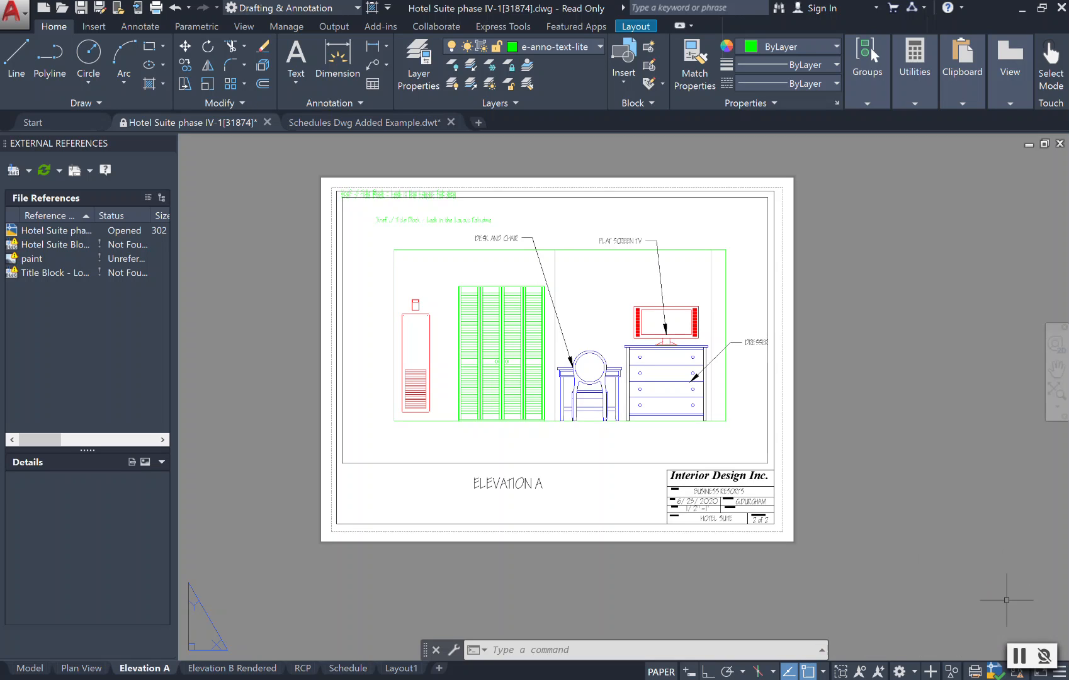
mouse_move(930, 640)
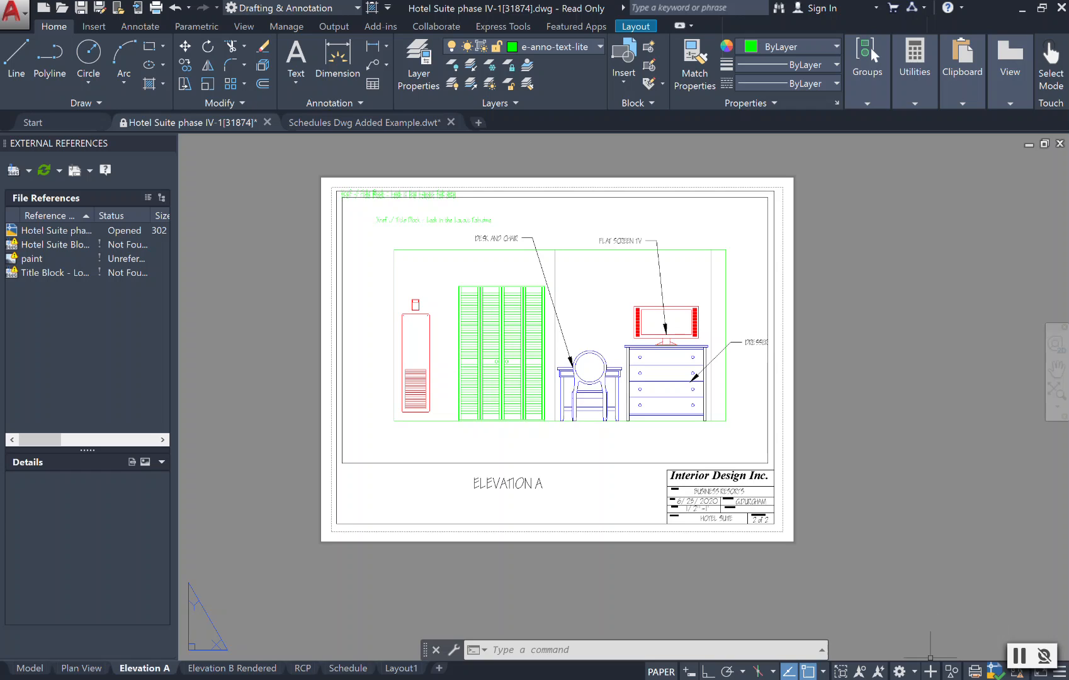